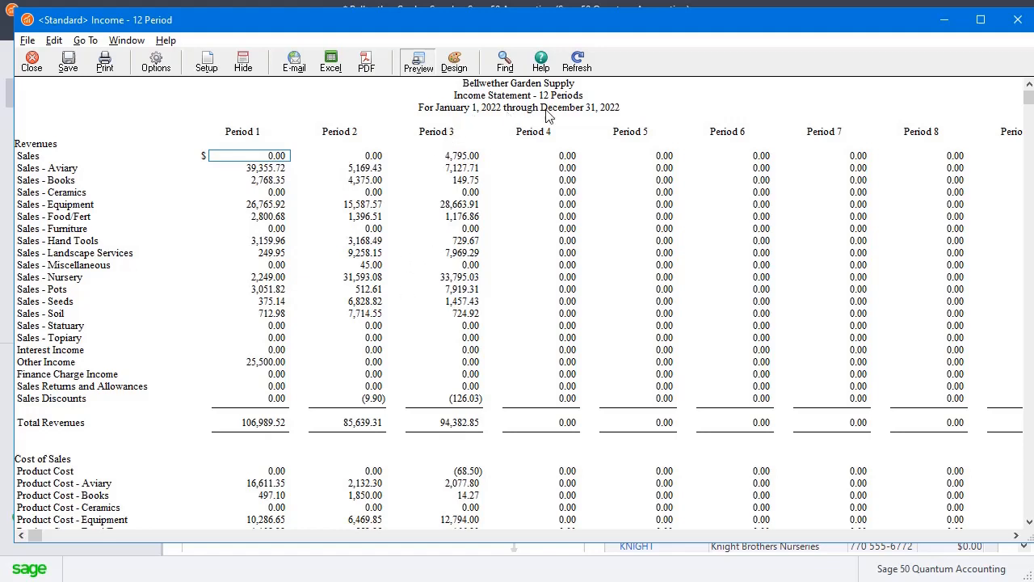
{"action": "mouse_move", "coordinate": [591, 111]}
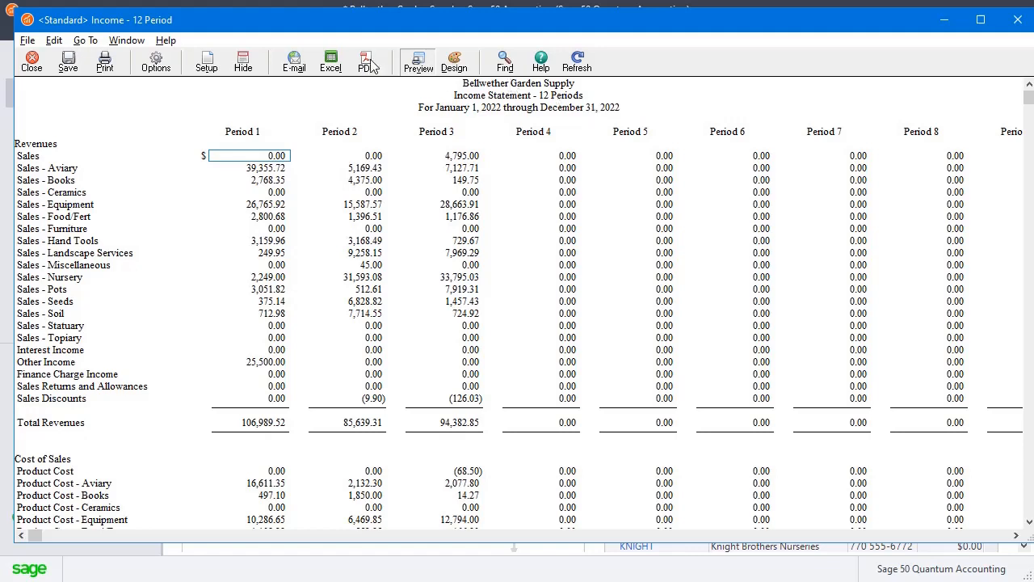
{"action": "mouse_move", "coordinate": [39, 77]}
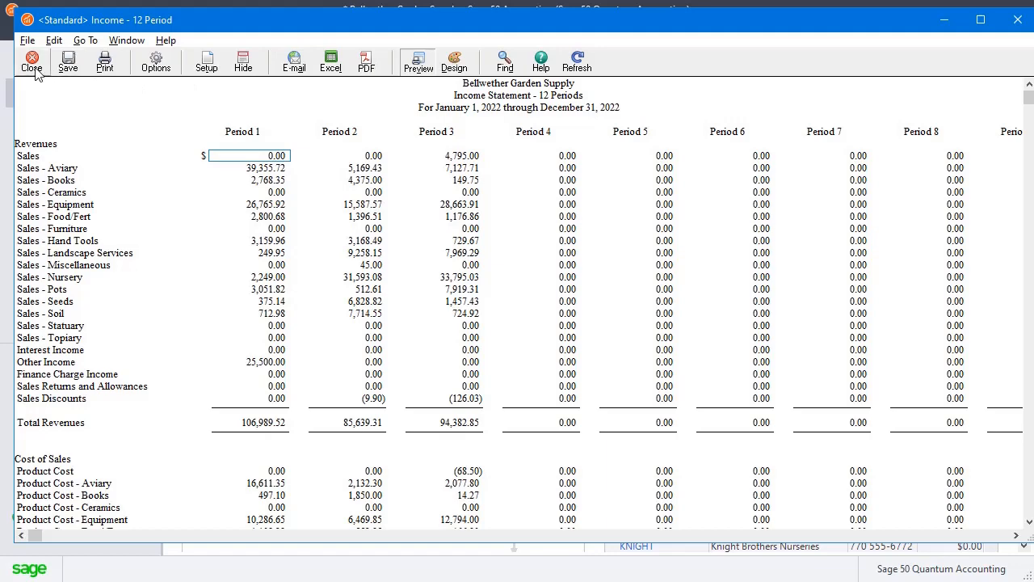
Step: Close the income statement preview and select <Standard> Income - 12 Period under Financial Statements
{"action": "left_click", "coordinate": [32, 59]}
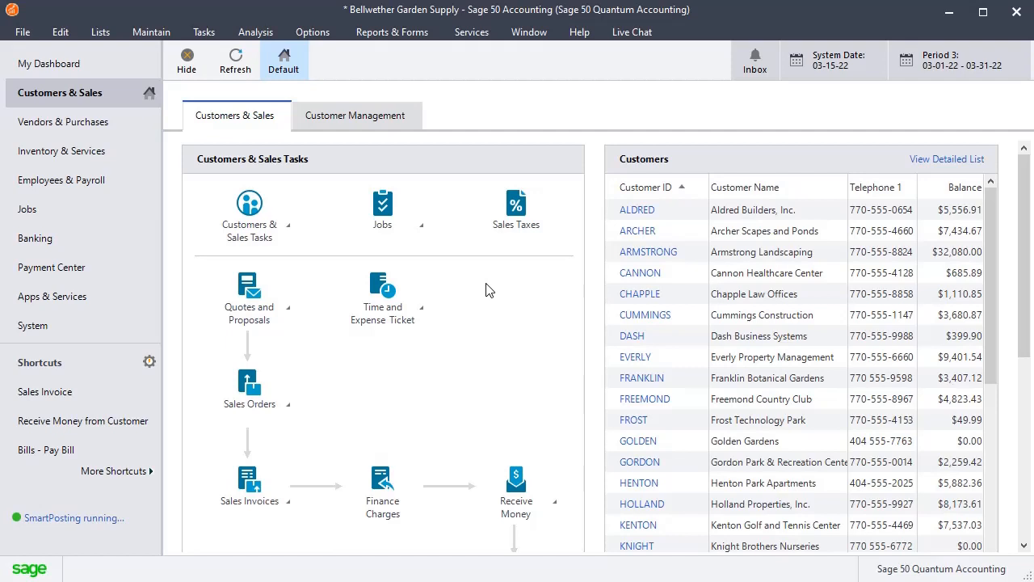
{"action": "mouse_move", "coordinate": [496, 307]}
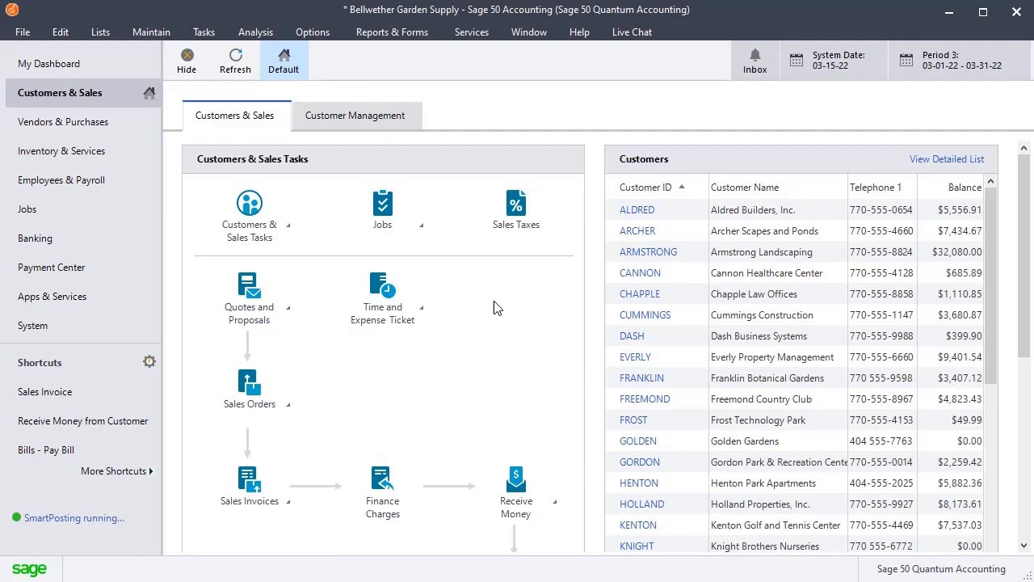
{"action": "mouse_move", "coordinate": [487, 343]}
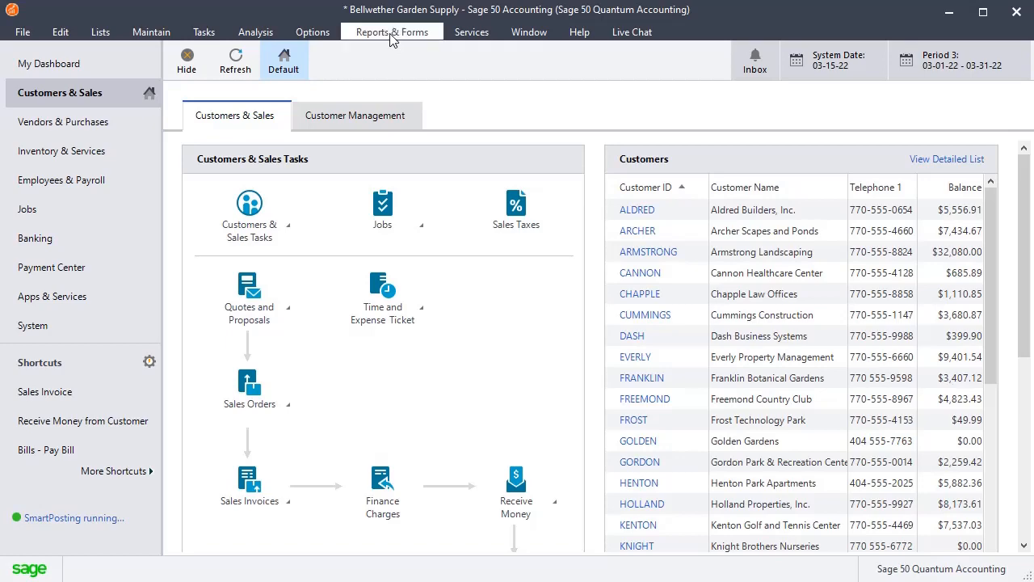
{"action": "left_click", "coordinate": [390, 31]}
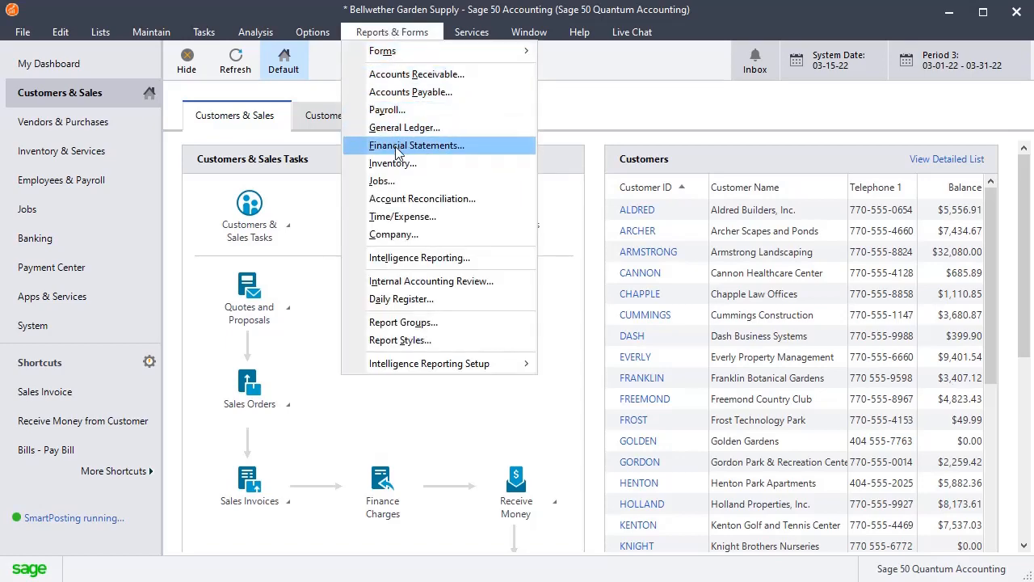
{"action": "left_click", "coordinate": [416, 146]}
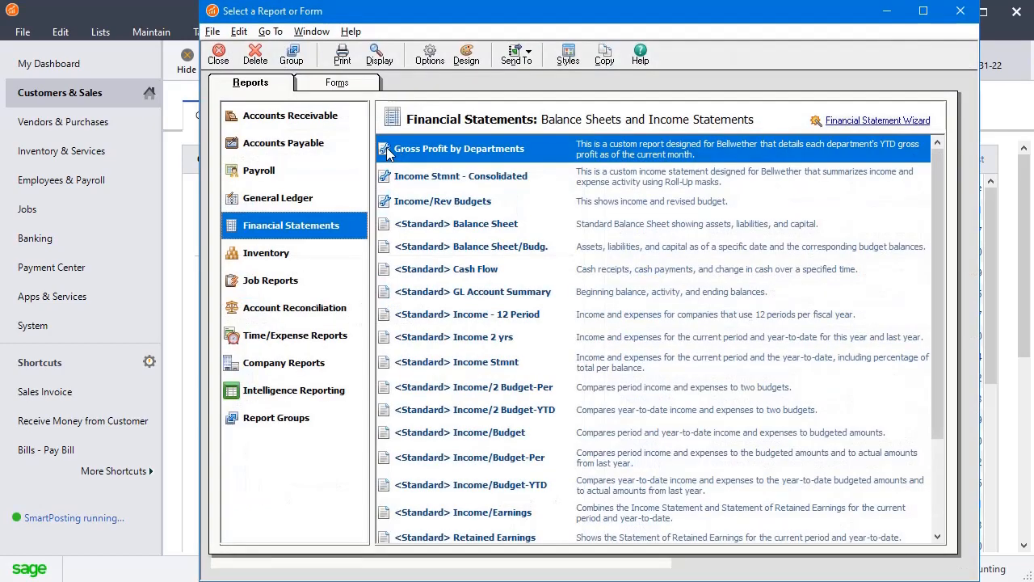
{"action": "mouse_move", "coordinate": [449, 322]}
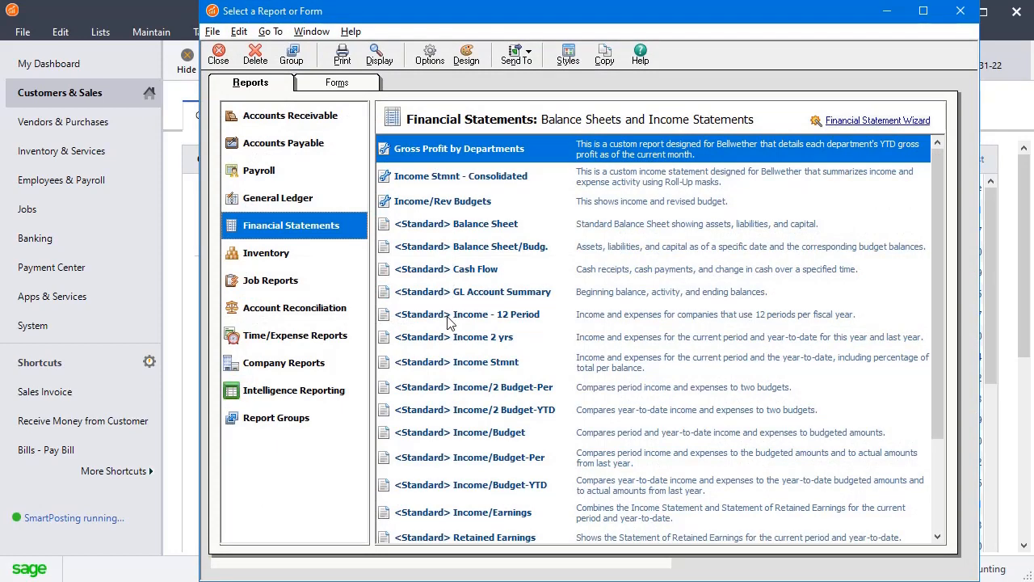
{"action": "left_click", "coordinate": [490, 314]}
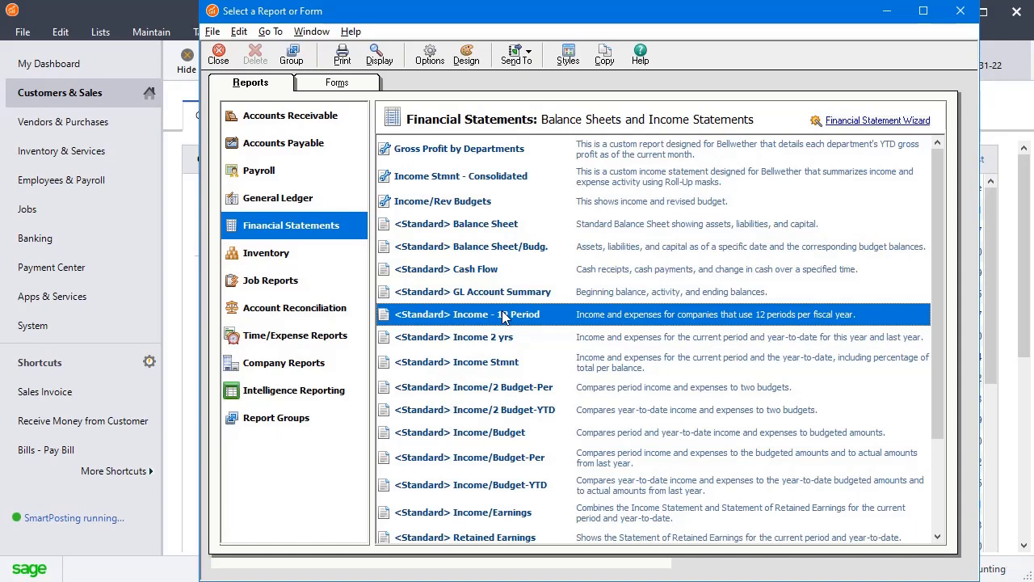
{"action": "mouse_move", "coordinate": [462, 75]}
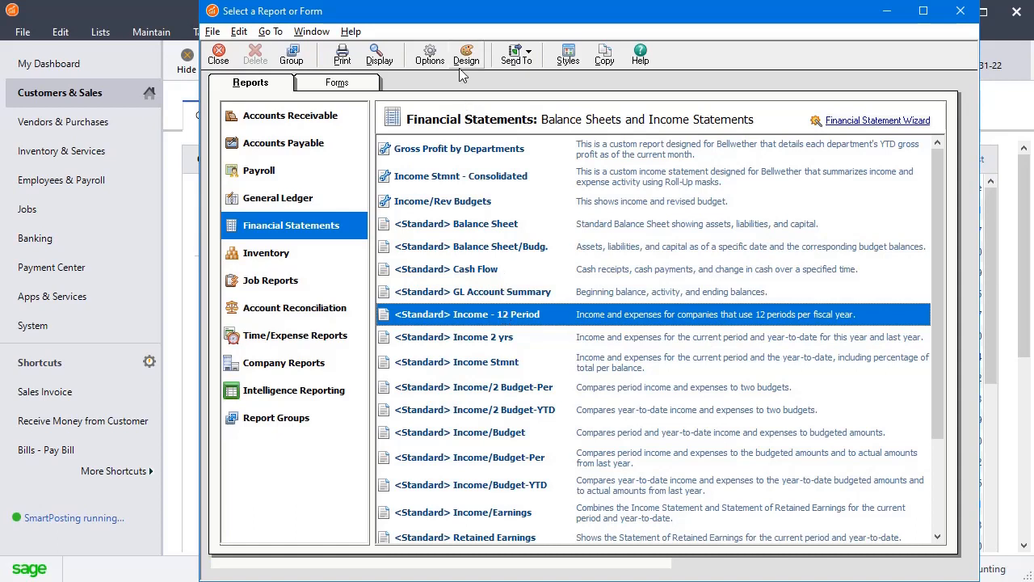
{"action": "mouse_move", "coordinate": [531, 132]}
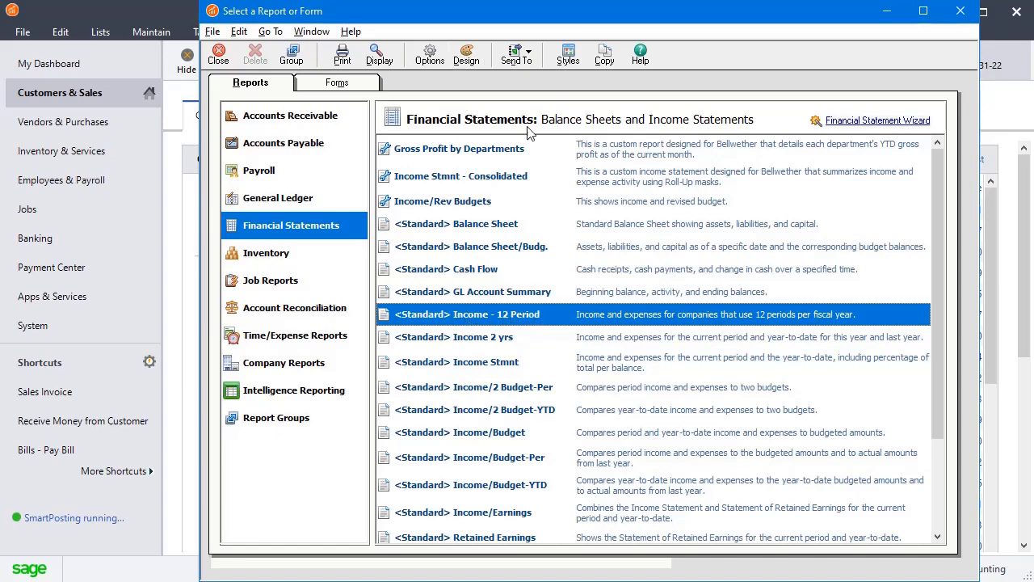
{"action": "double_click", "coordinate": [467, 314]}
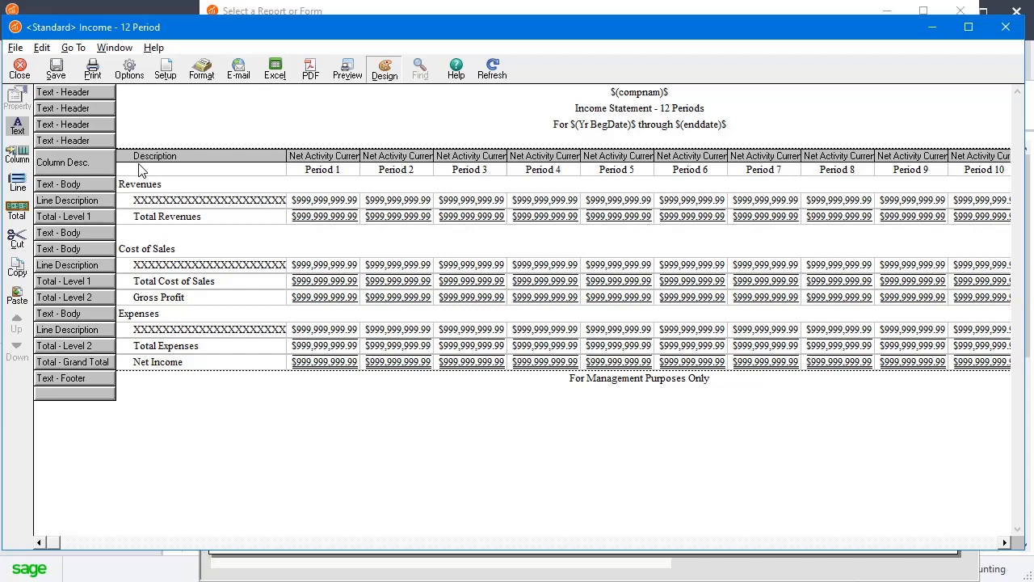
{"action": "mouse_move", "coordinate": [1002, 179]}
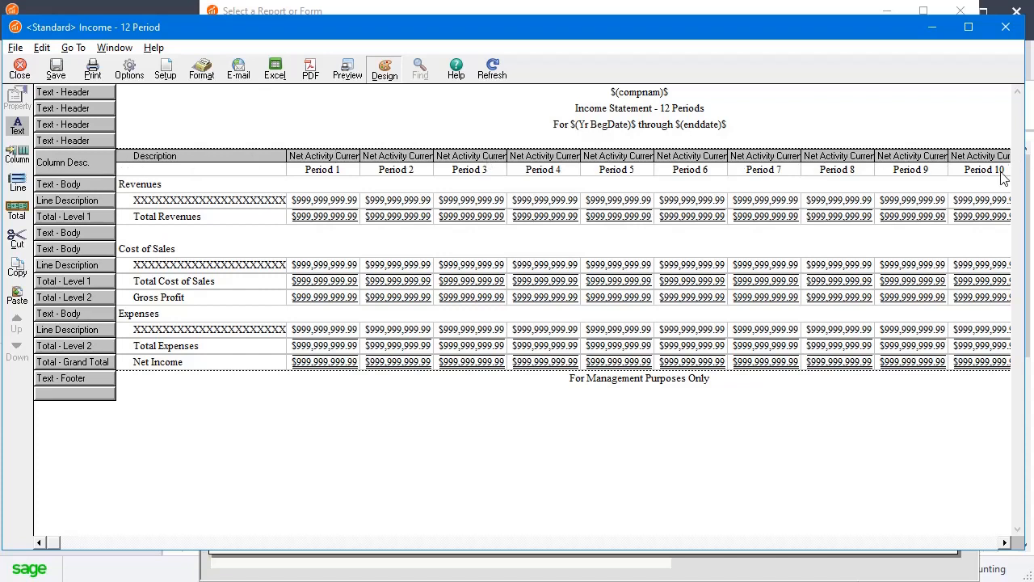
{"action": "mouse_move", "coordinate": [71, 166]}
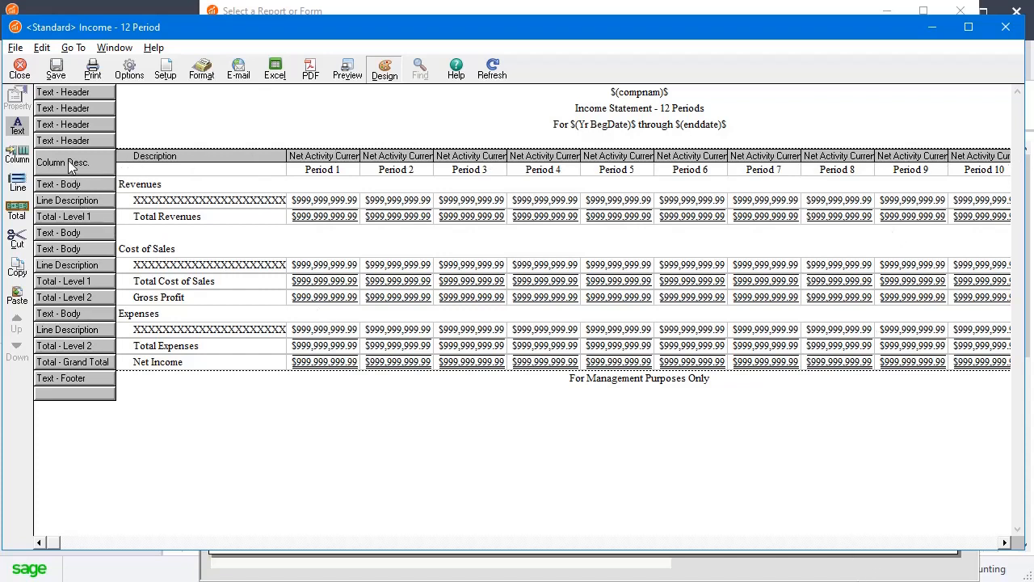
{"action": "right_click", "coordinate": [69, 162]}
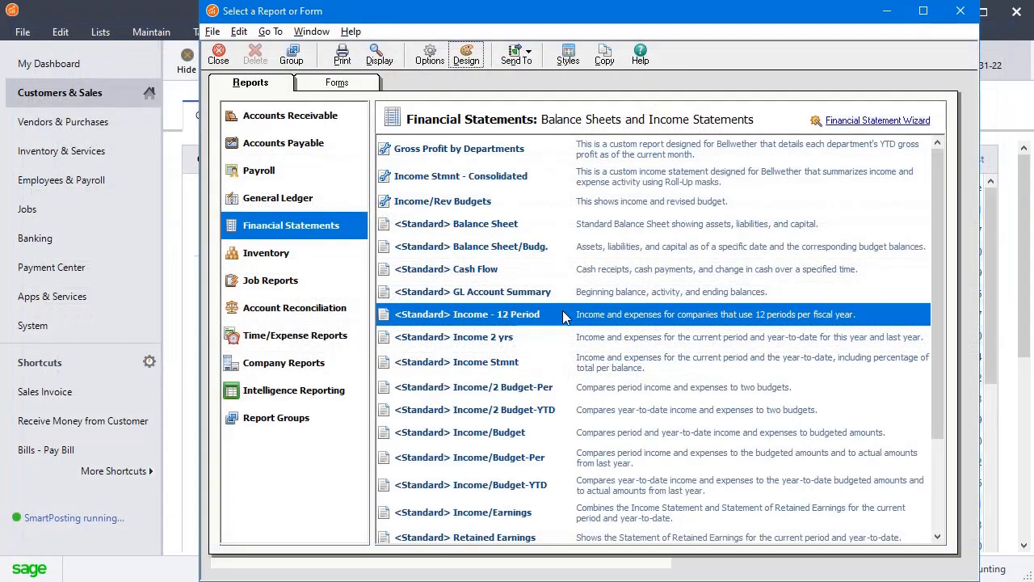
{"action": "mouse_move", "coordinate": [557, 321]}
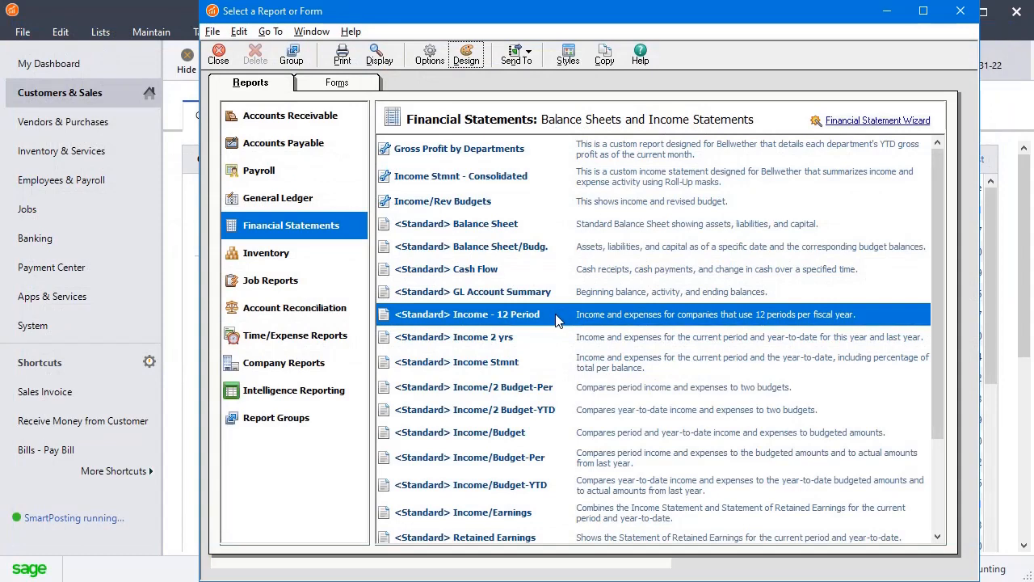
{"action": "mouse_move", "coordinate": [502, 234]}
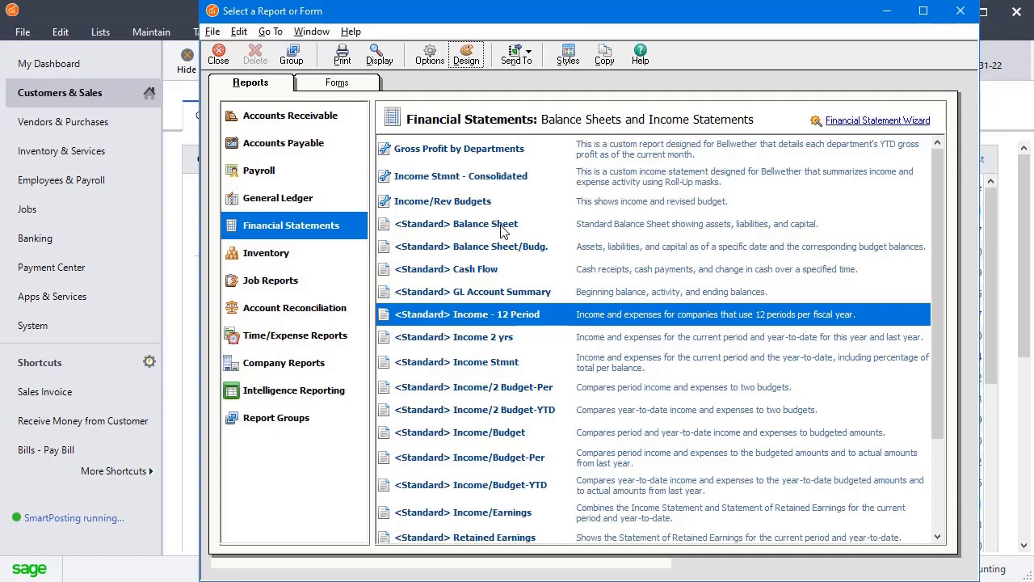
{"action": "mouse_move", "coordinate": [457, 230]}
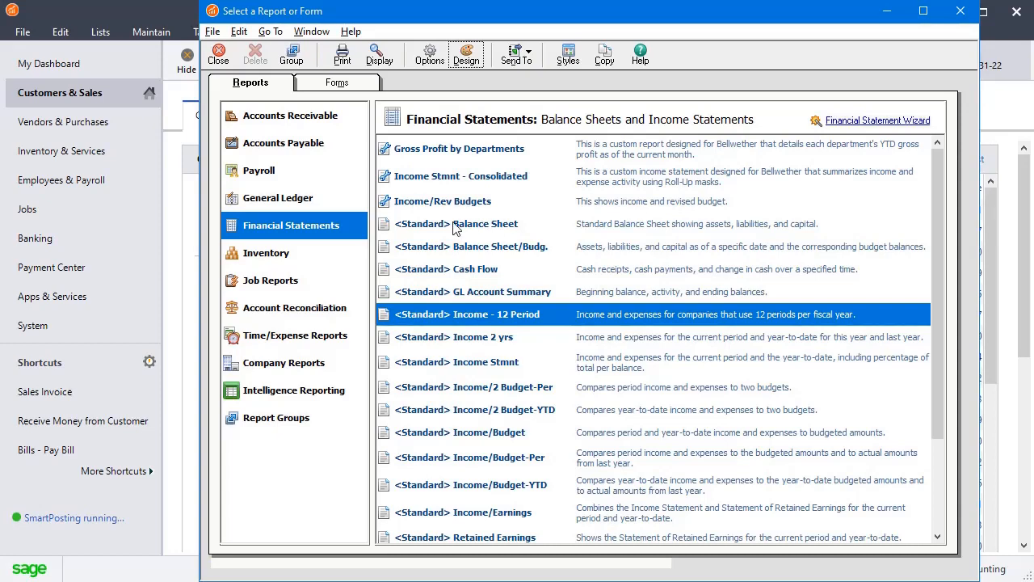
Step: Select <Standard> Balance Sheet in the Select a Report or Form list
{"action": "left_click", "coordinate": [480, 223]}
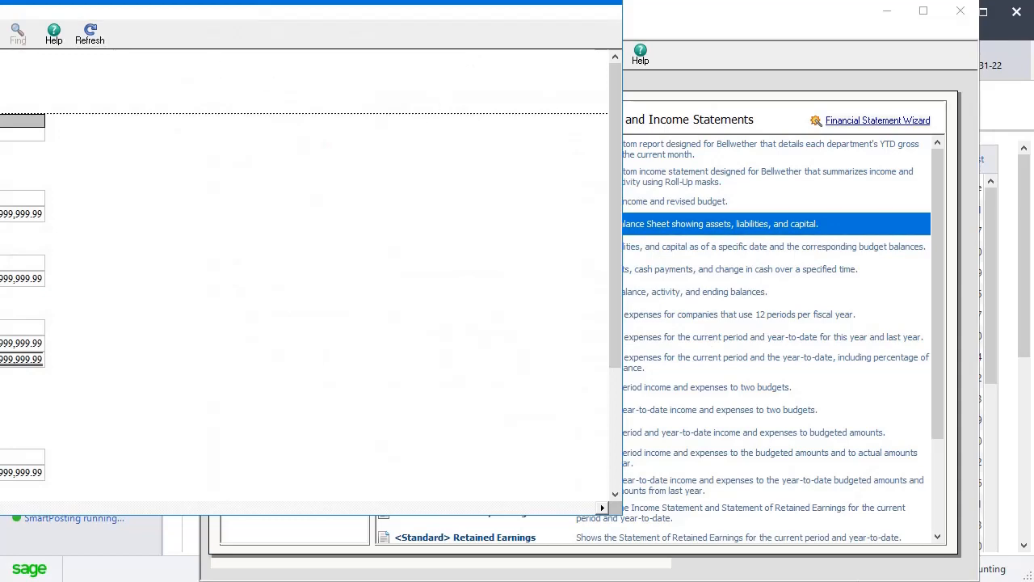
Step: Open the Balance Sheet layout and paste the copied 12-period column heading row into it
{"action": "double_click", "coordinate": [768, 224]}
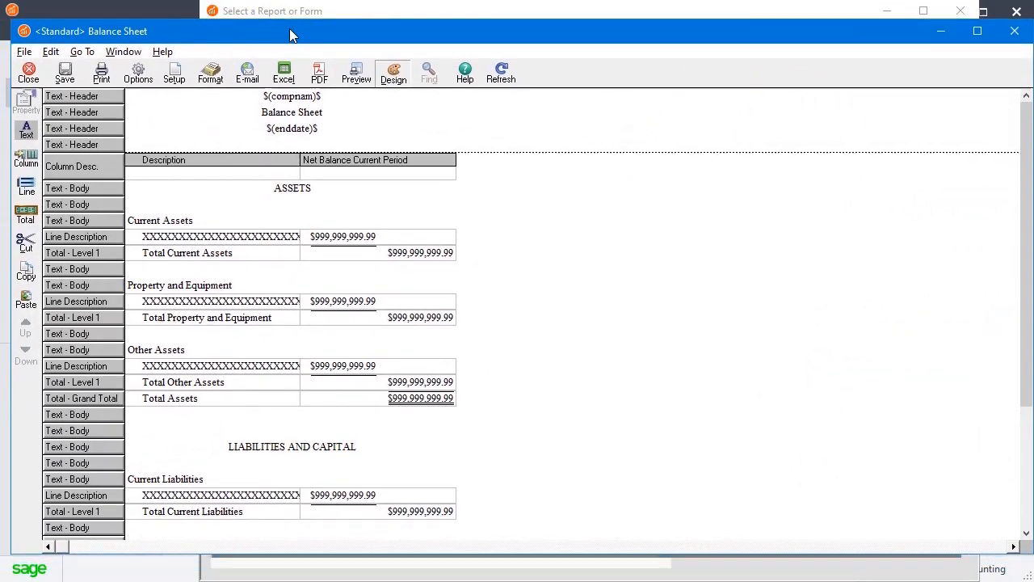
{"action": "right_click", "coordinate": [72, 166]}
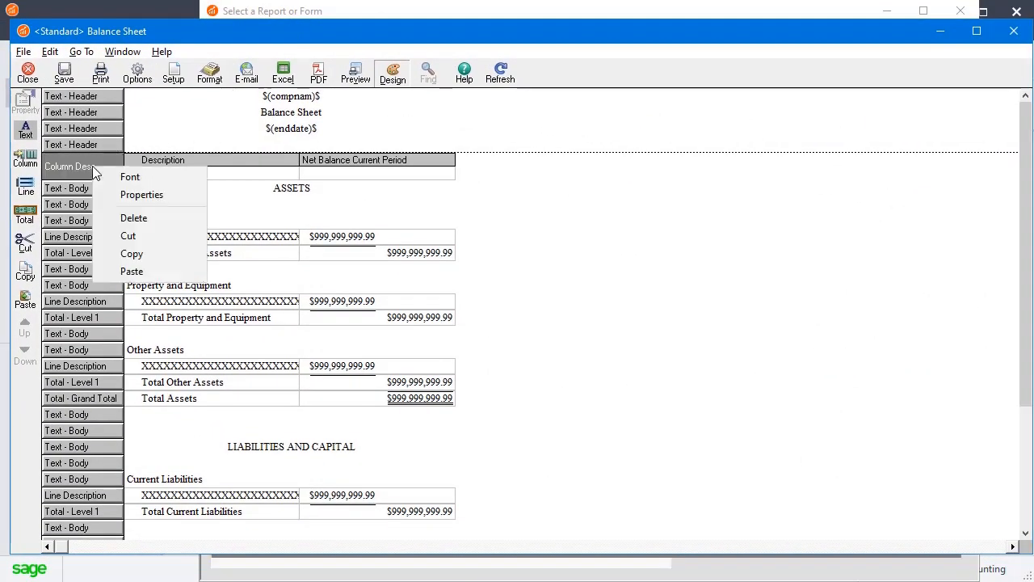
{"action": "mouse_move", "coordinate": [131, 270]}
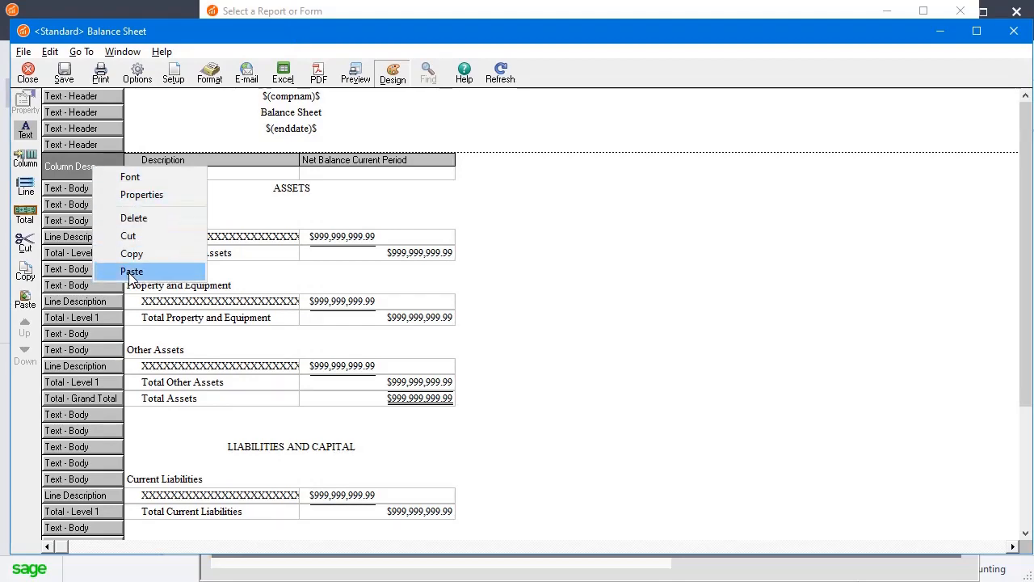
{"action": "left_click", "coordinate": [131, 270]}
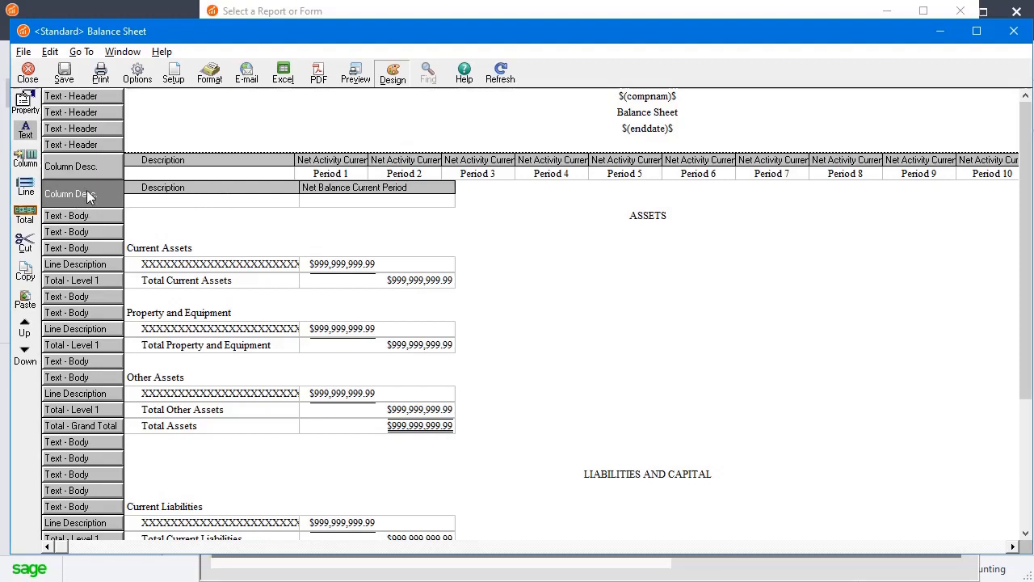
{"action": "mouse_move", "coordinate": [107, 201]}
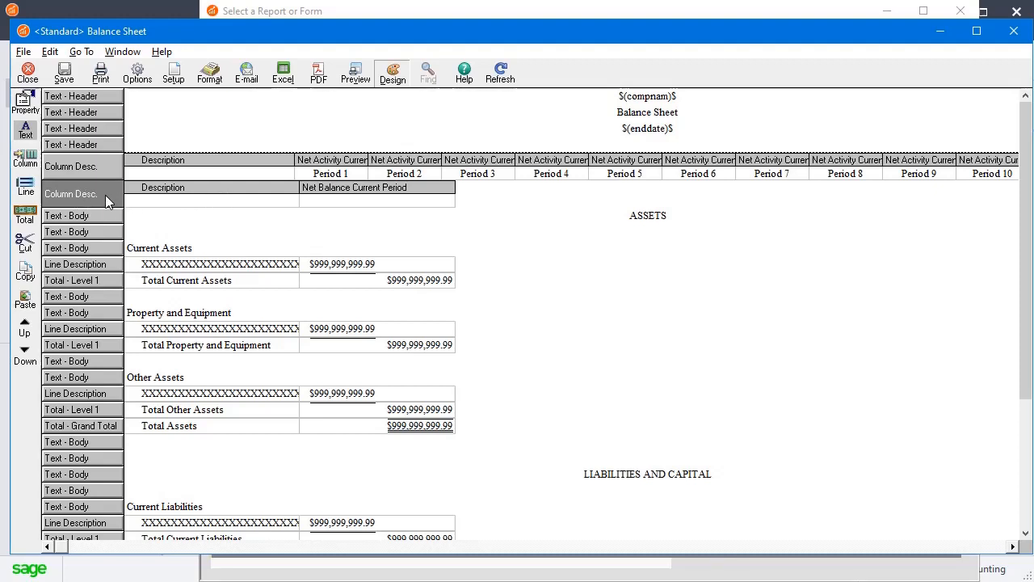
Step: Review the Column Description settings for the Description and Activity period columns
{"action": "double_click", "coordinate": [70, 193]}
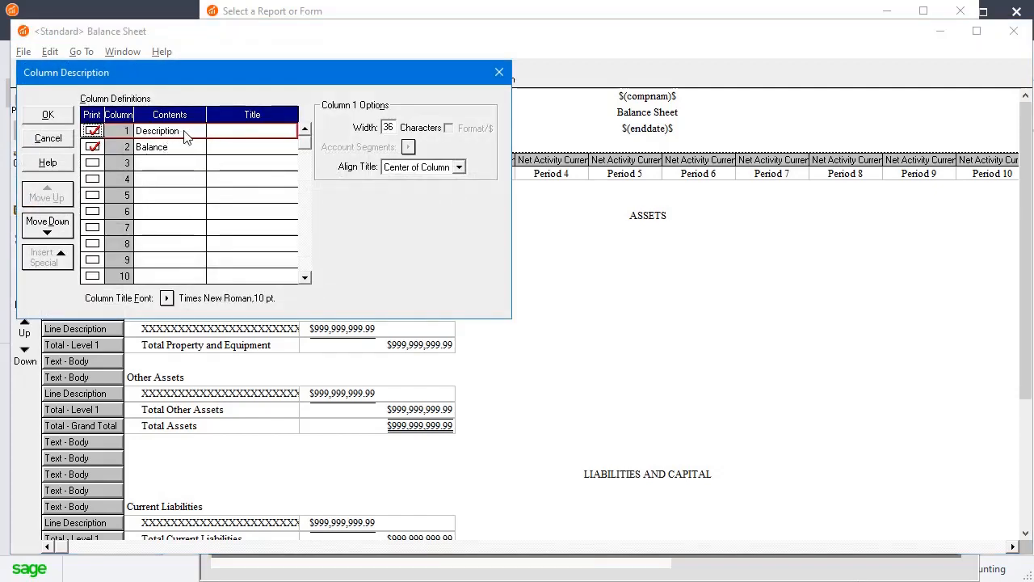
{"action": "left_click", "coordinate": [167, 130]}
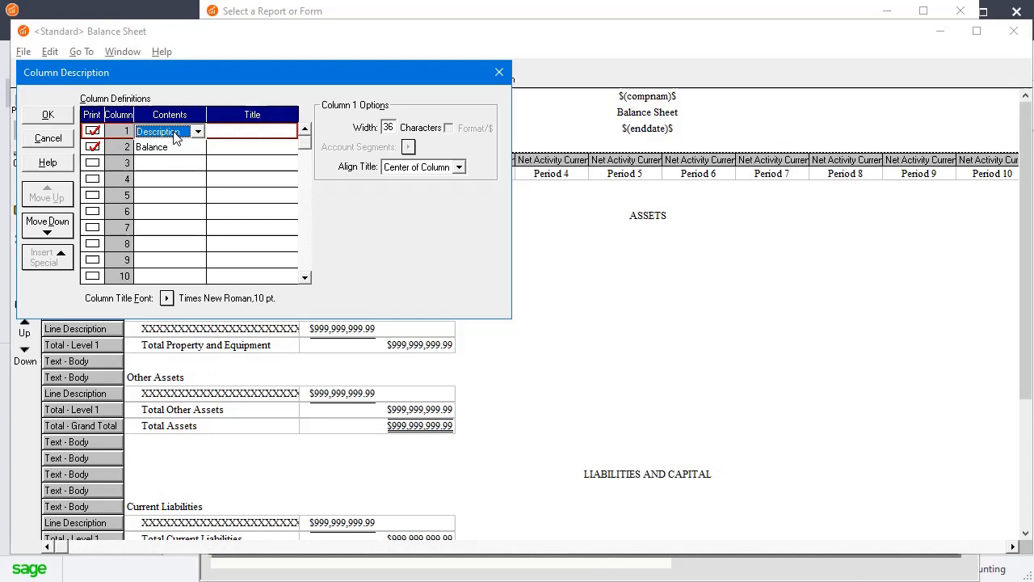
{"action": "left_click", "coordinate": [162, 147]}
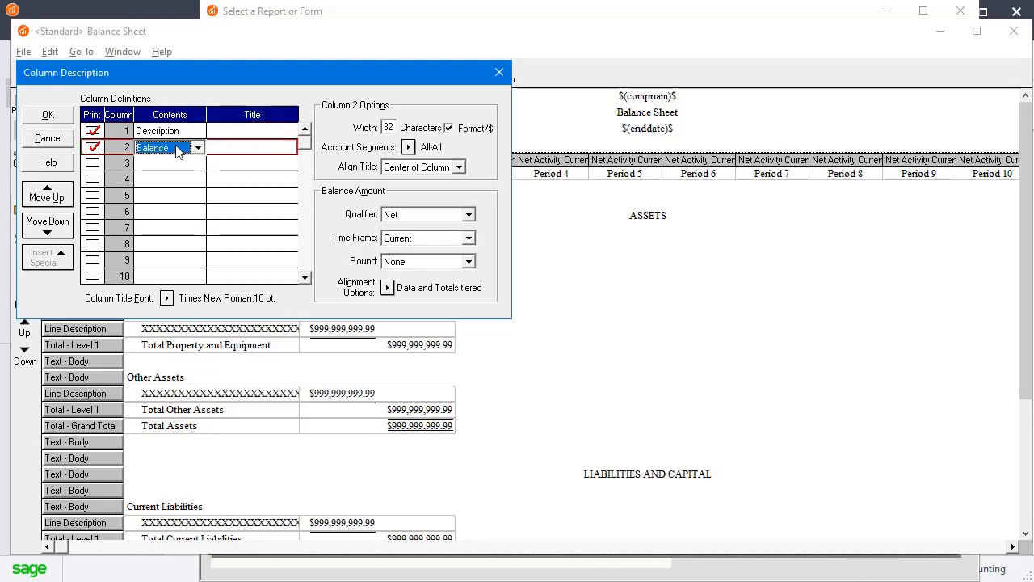
{"action": "left_click", "coordinate": [47, 114]}
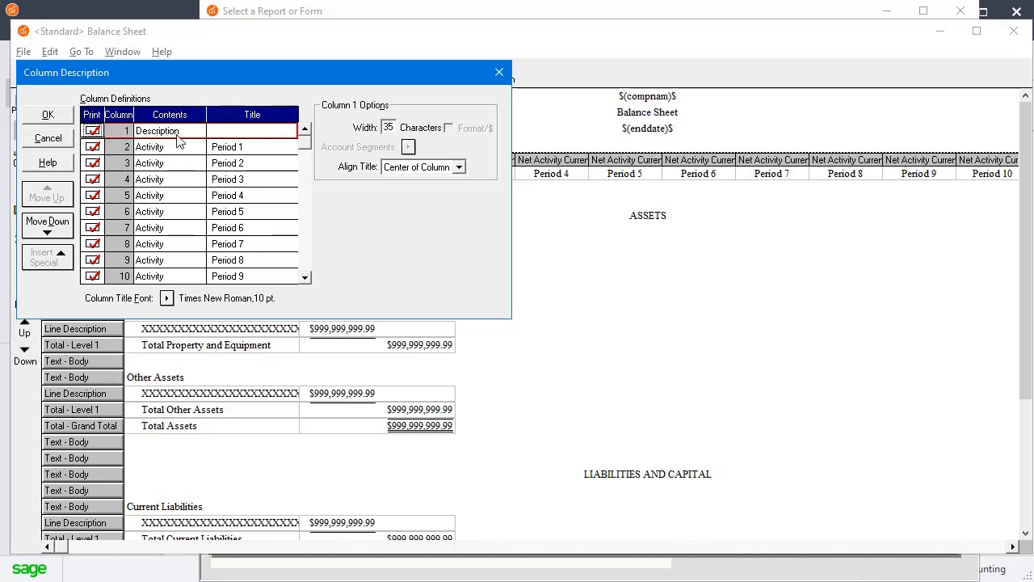
Step: Switch Period 1 through Period 12 columns from Activity to Balance contents and accept
{"action": "left_click", "coordinate": [150, 146]}
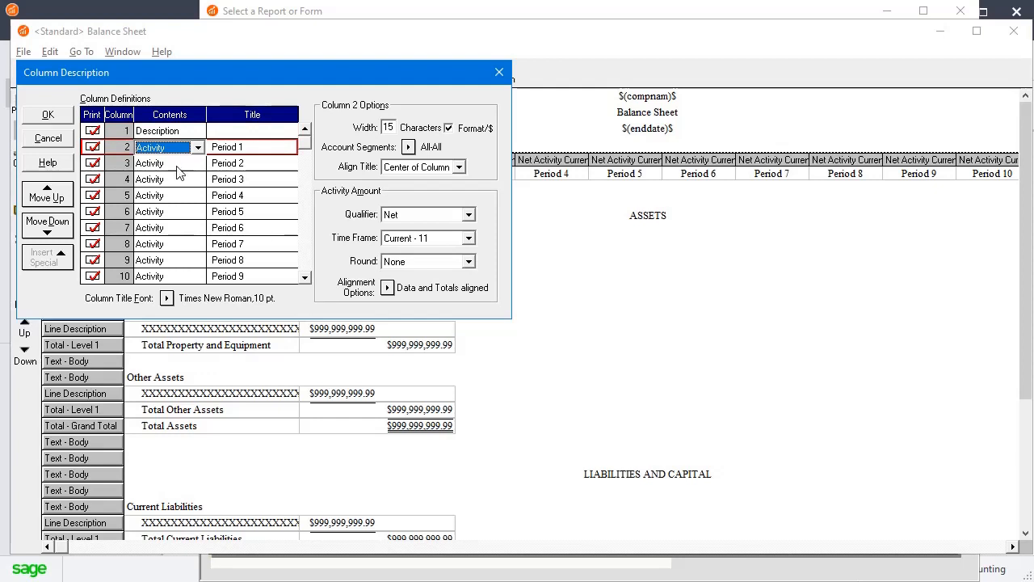
{"action": "left_click", "coordinate": [149, 178]}
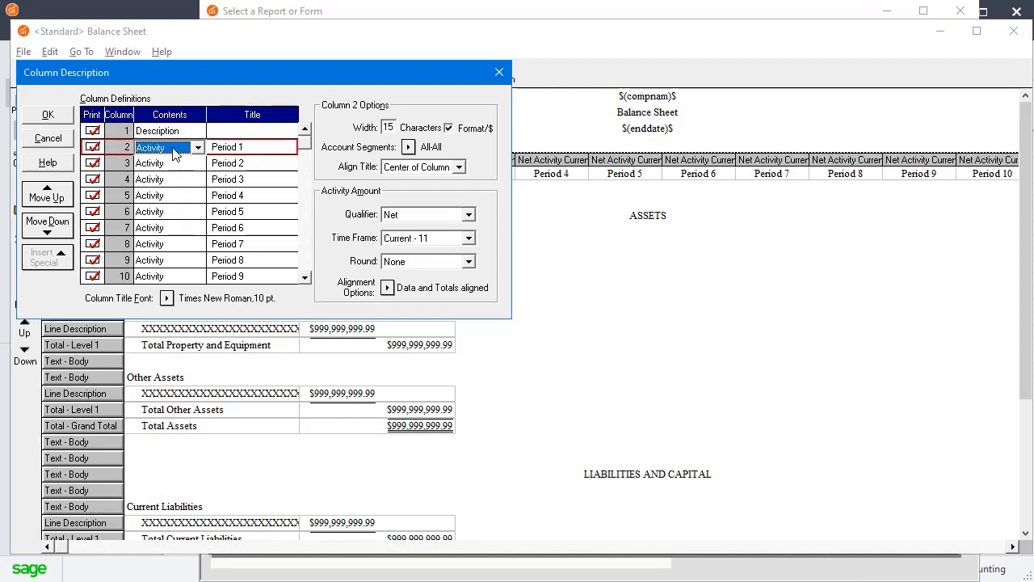
{"action": "left_click", "coordinate": [198, 163]}
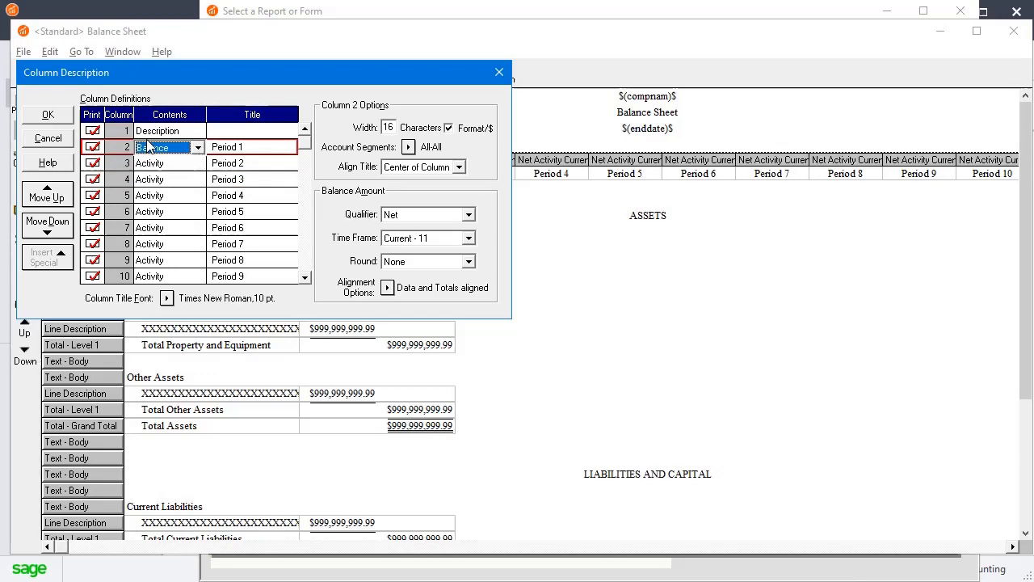
{"action": "left_click", "coordinate": [153, 163]}
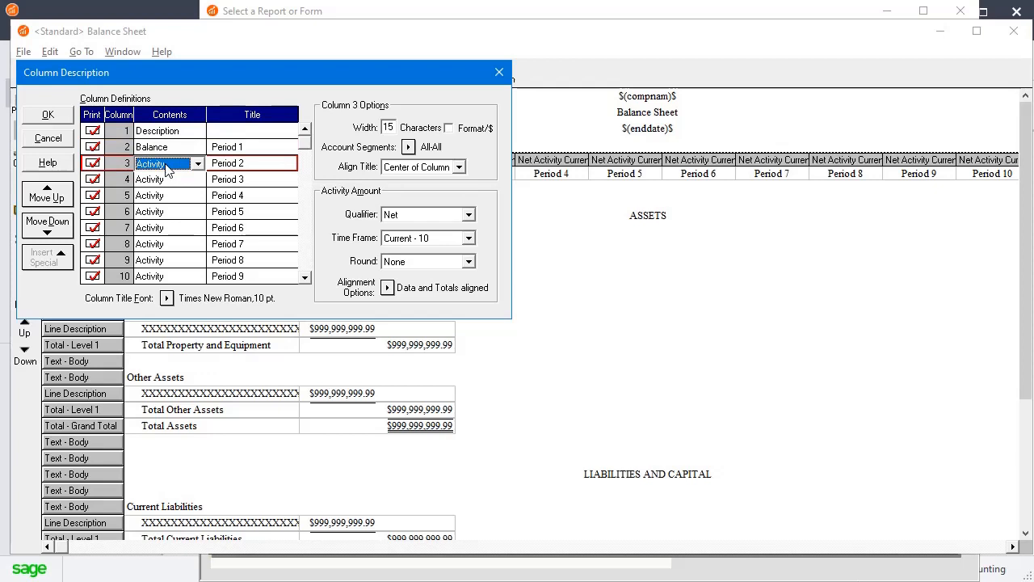
{"action": "left_click", "coordinate": [162, 179]}
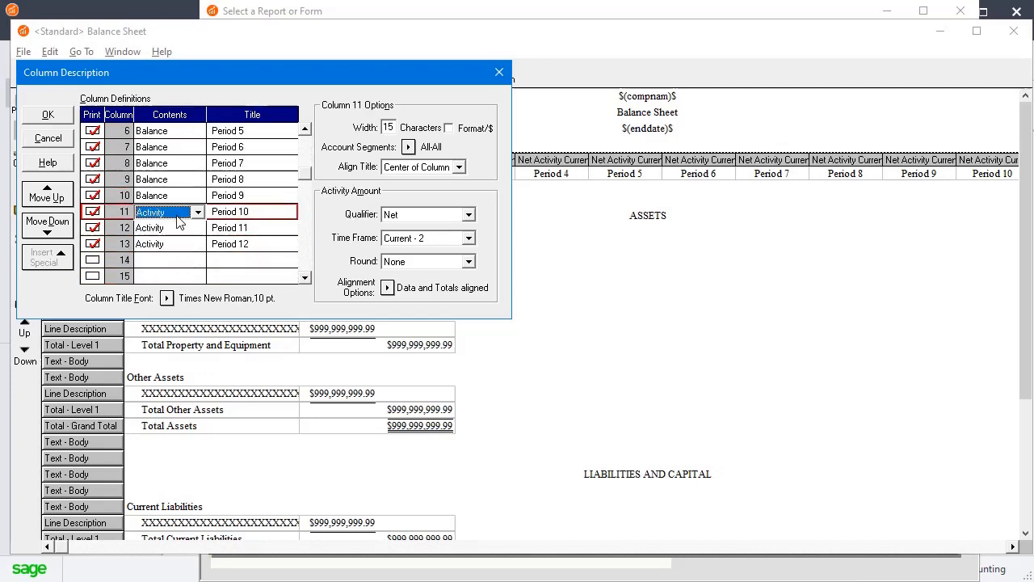
{"action": "left_click", "coordinate": [162, 244]}
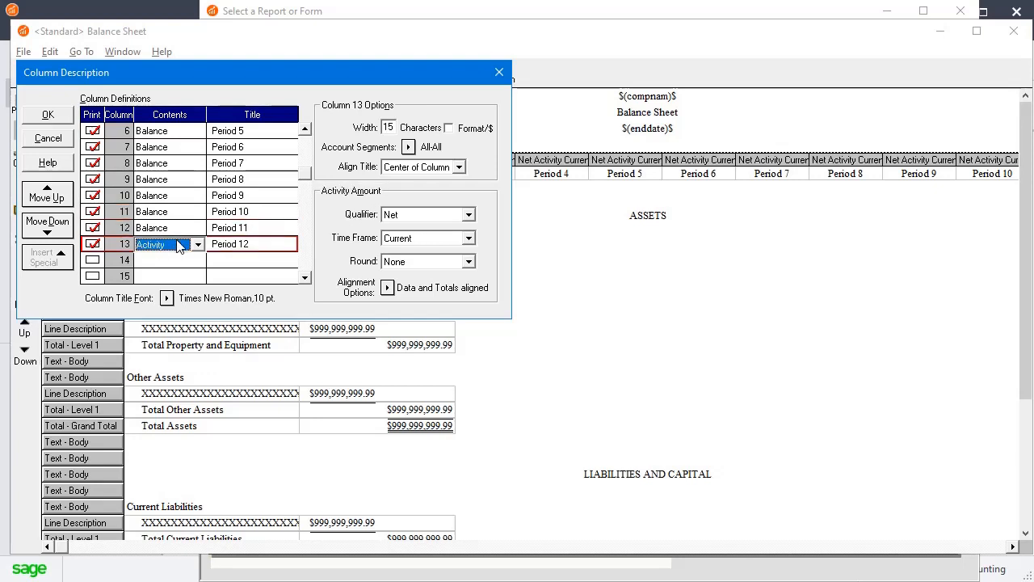
{"action": "left_click", "coordinate": [196, 244]}
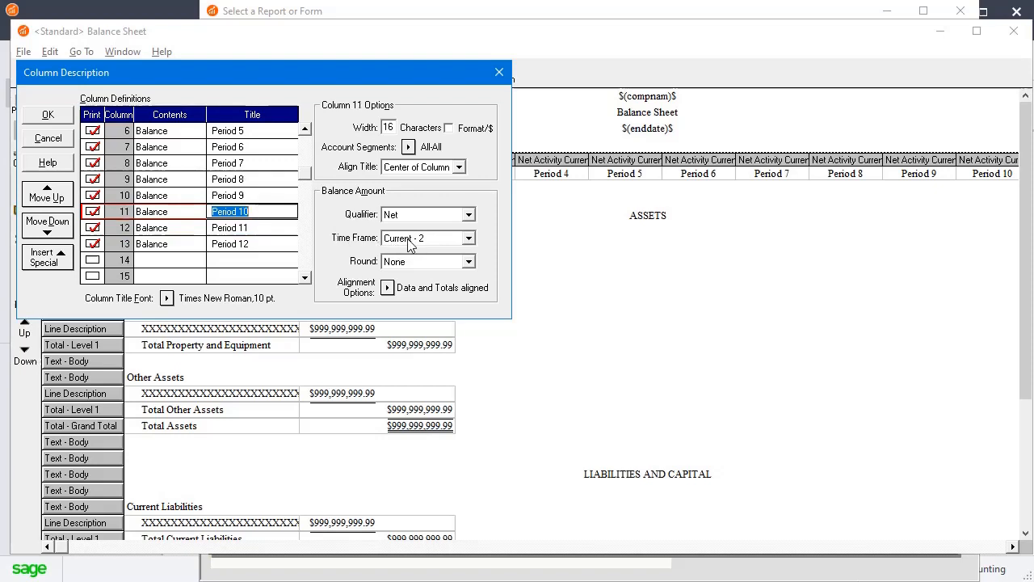
{"action": "left_click", "coordinate": [229, 194]}
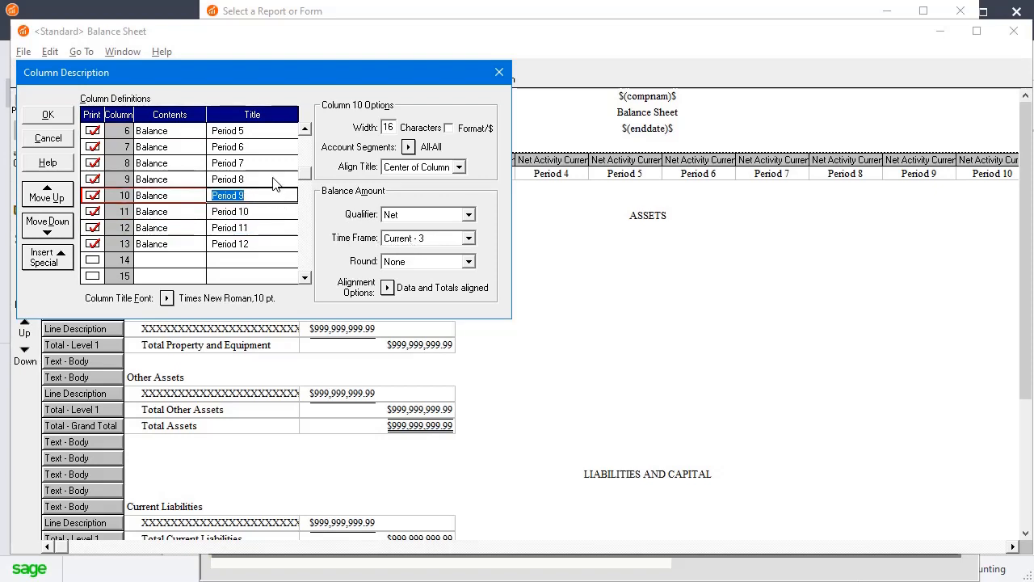
{"action": "left_click", "coordinate": [227, 146]}
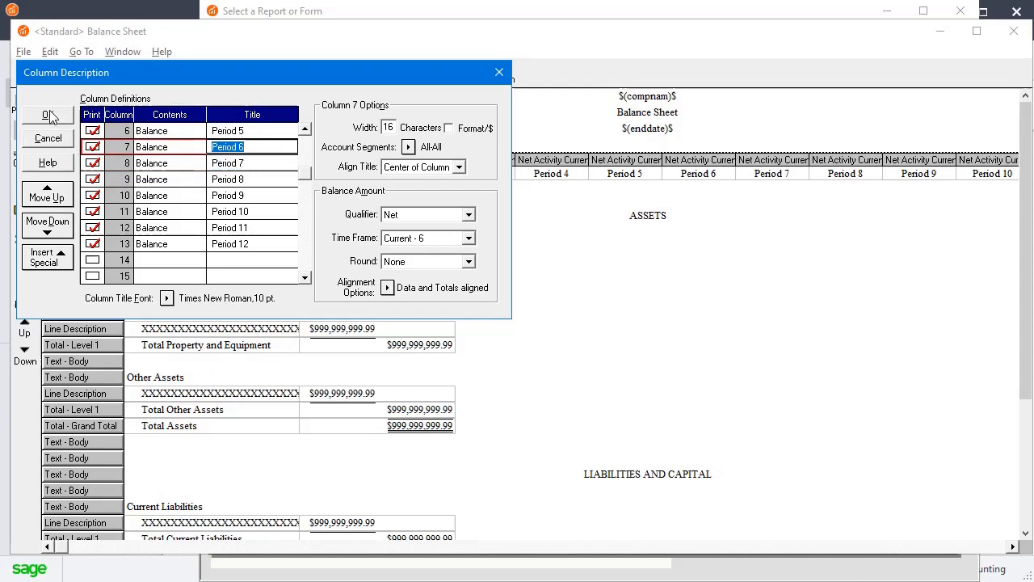
{"action": "left_click", "coordinate": [47, 114]}
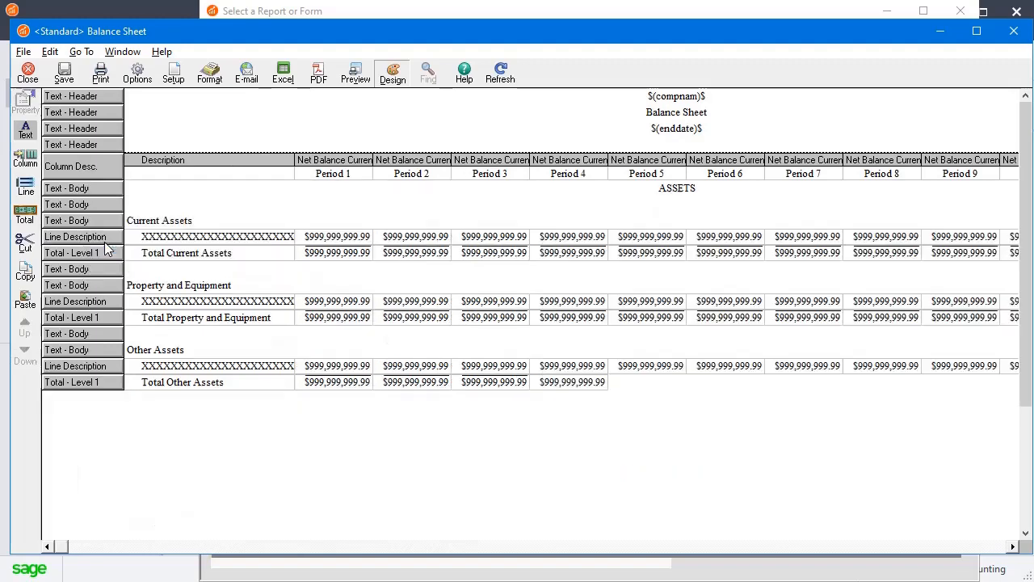
Step: Scroll the updated Net Balance layout and bring up the Save As prompt
{"action": "scroll", "scroll_direction": "down", "scroll_amount": 3}
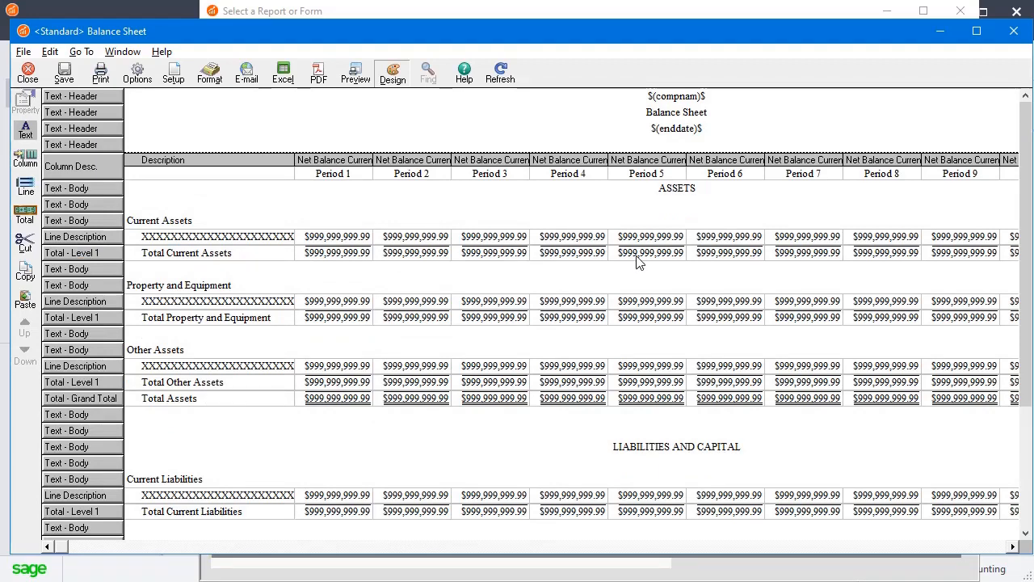
{"action": "left_click", "coordinate": [78, 62]}
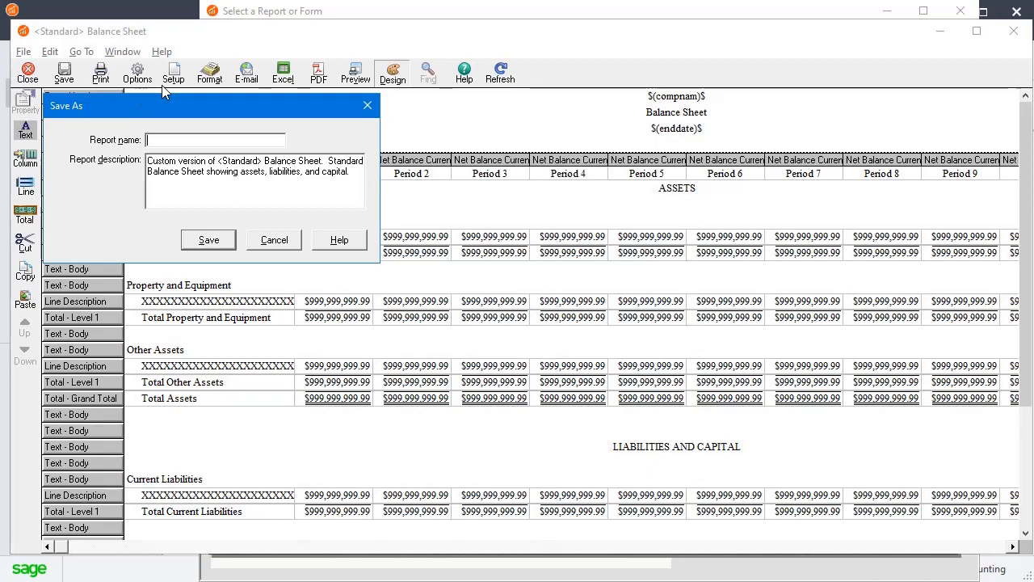
Step: Save the report as '12 Period Balance Sheet' and close the design window
{"action": "type", "text": "12 Period Balance Sheet"}
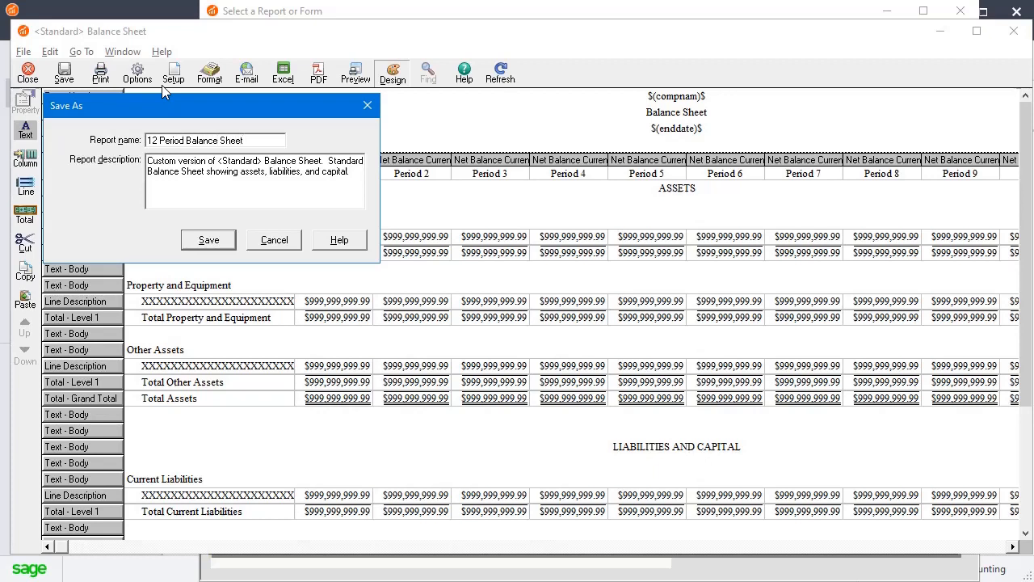
{"action": "mouse_move", "coordinate": [307, 173]}
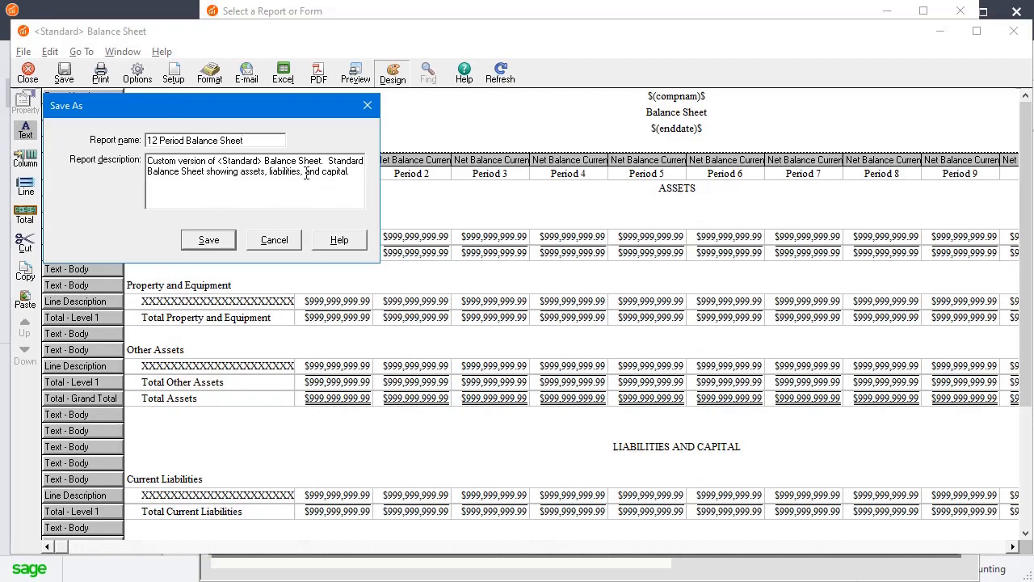
{"action": "left_click", "coordinate": [208, 240]}
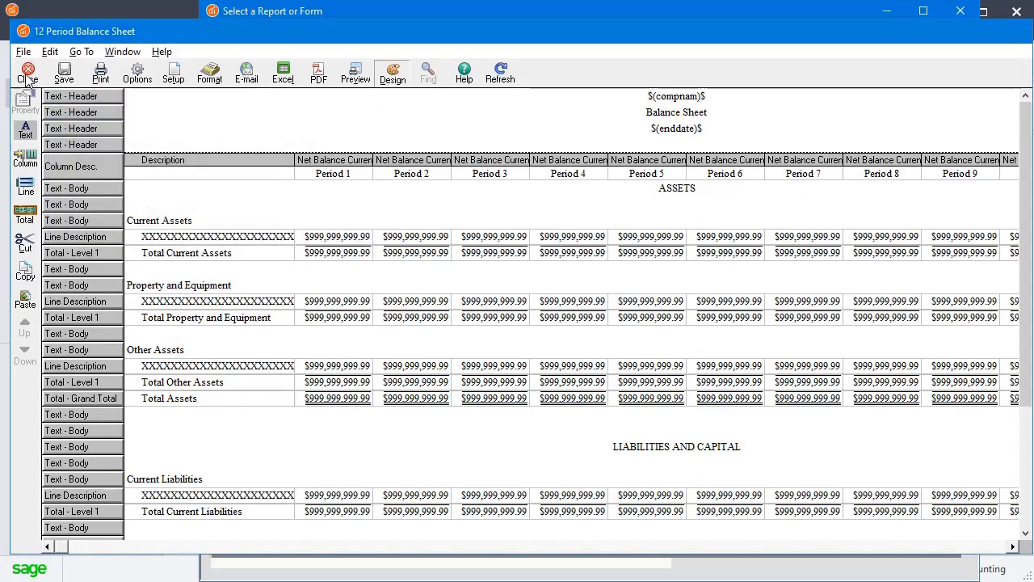
{"action": "left_click", "coordinate": [26, 71]}
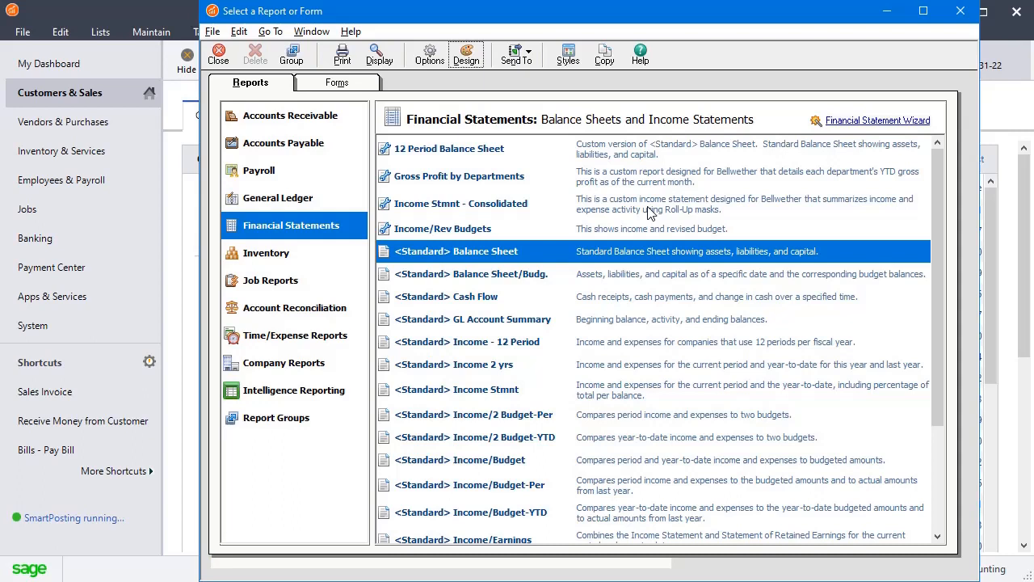
Step: Preview the saved 12 Period Balance Sheet from the Financial Statements list
{"action": "left_click", "coordinate": [448, 147]}
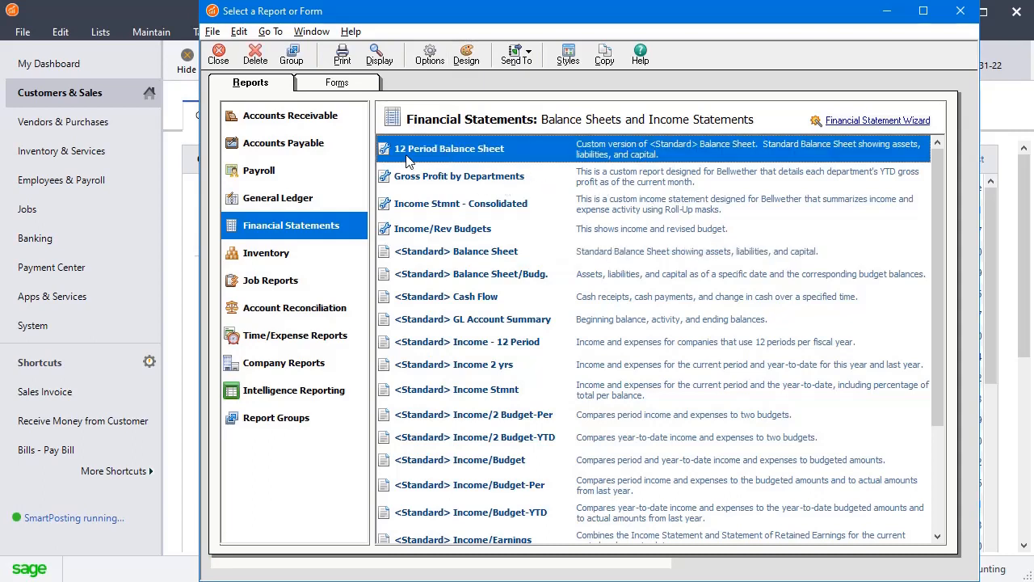
{"action": "mouse_move", "coordinate": [390, 158]}
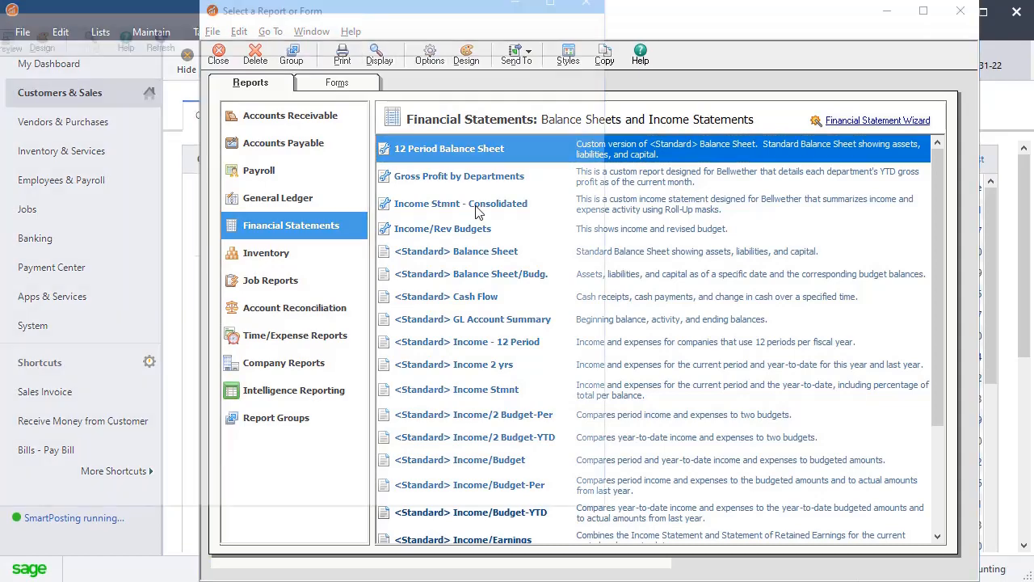
{"action": "double_click", "coordinate": [448, 149]}
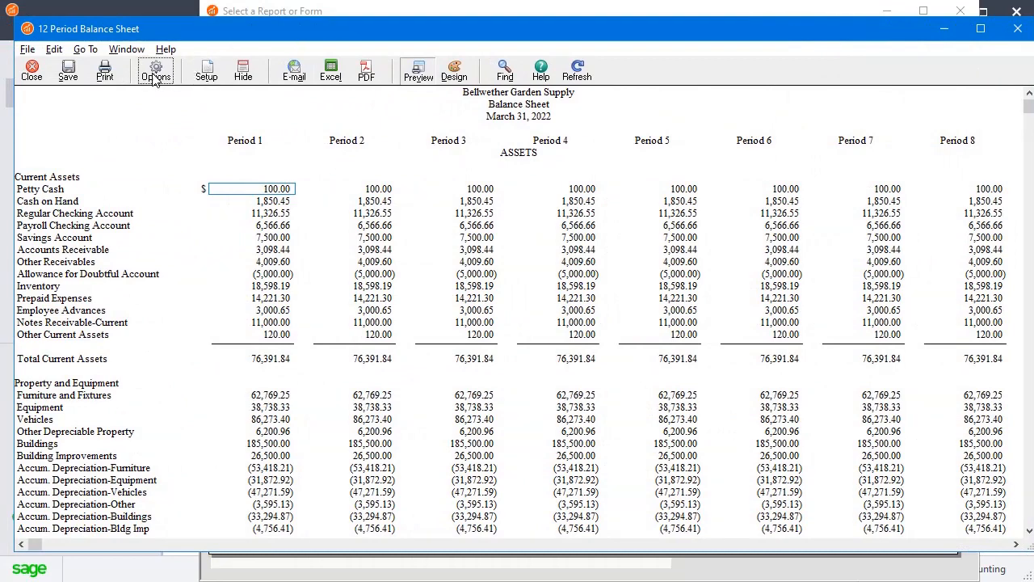
Step: Set the report's time frame to Range, From Period 12 To Period 12
{"action": "left_click", "coordinate": [155, 69]}
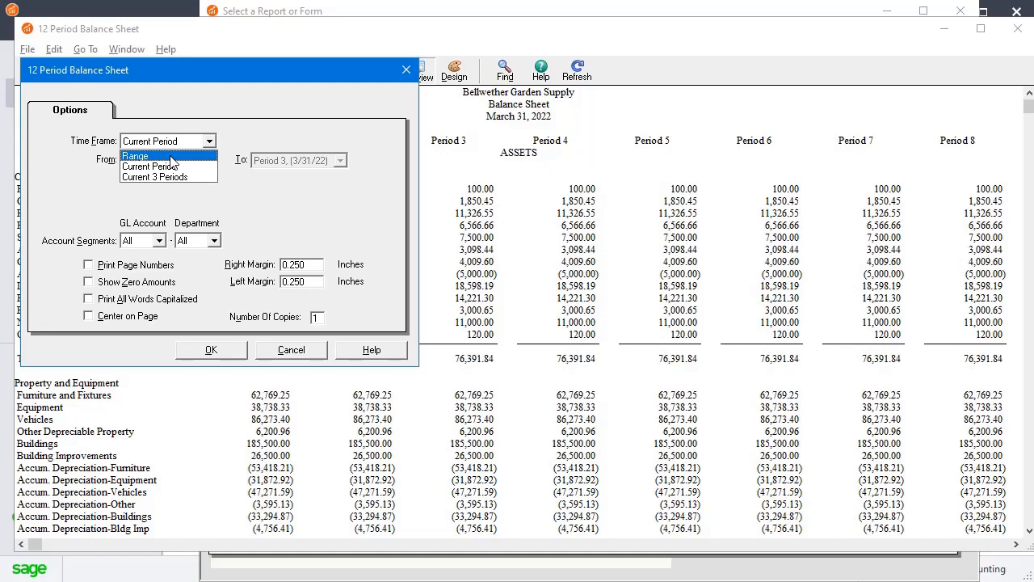
{"action": "left_click", "coordinate": [135, 156]}
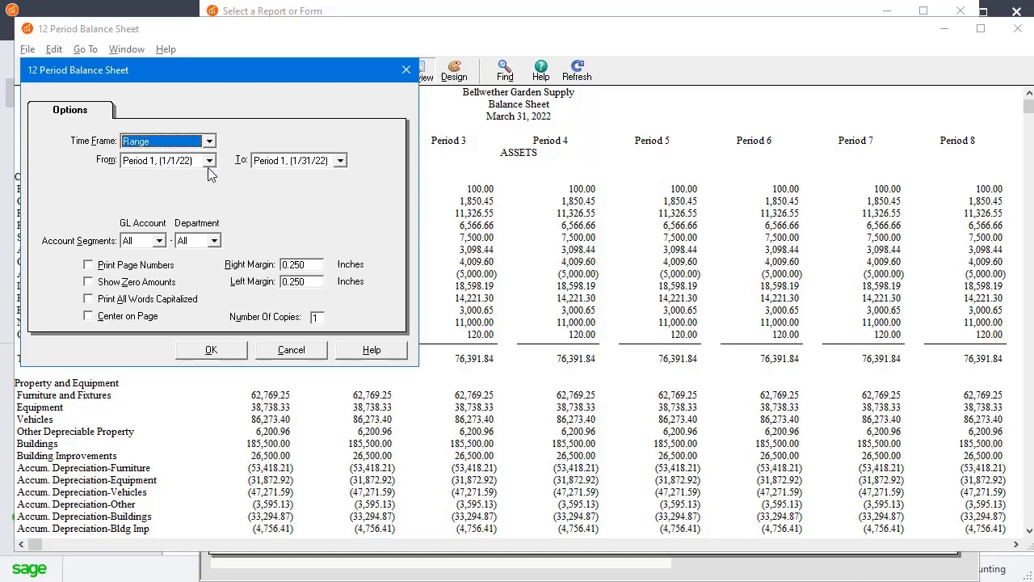
{"action": "left_click", "coordinate": [209, 160]}
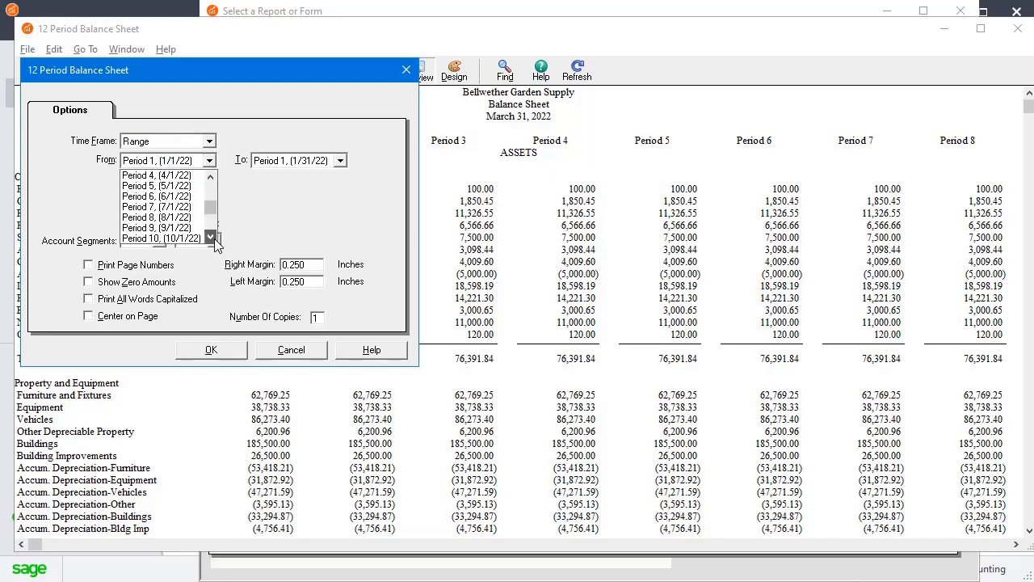
{"action": "scroll", "scroll_direction": "down", "scroll_amount": 3}
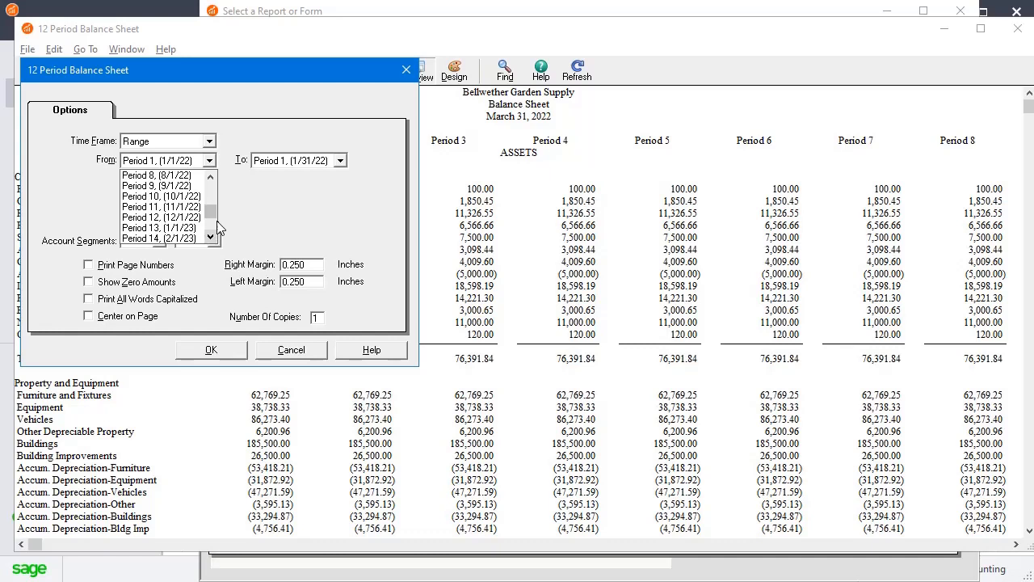
{"action": "left_click", "coordinate": [160, 216]}
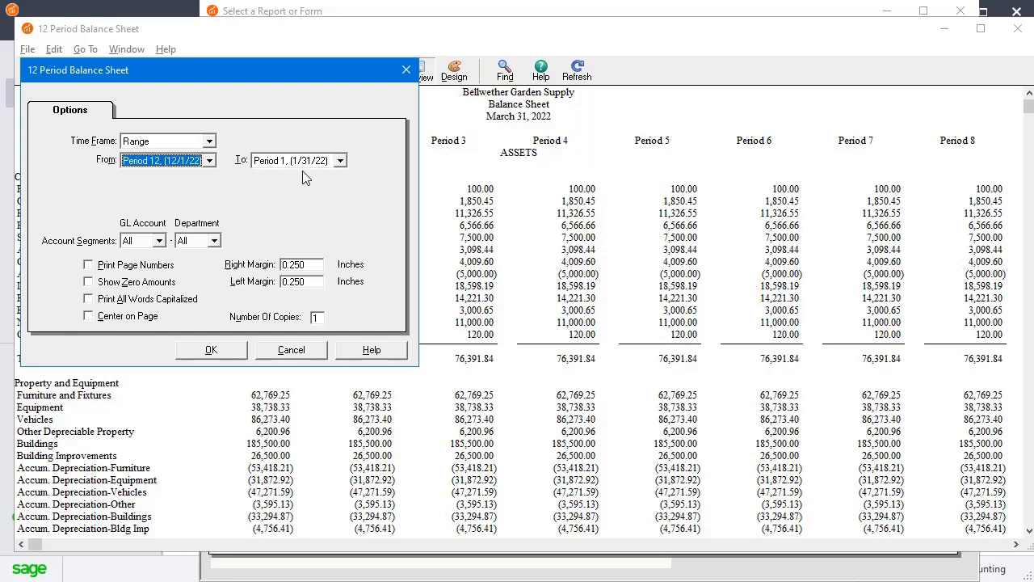
{"action": "left_click", "coordinate": [338, 160]}
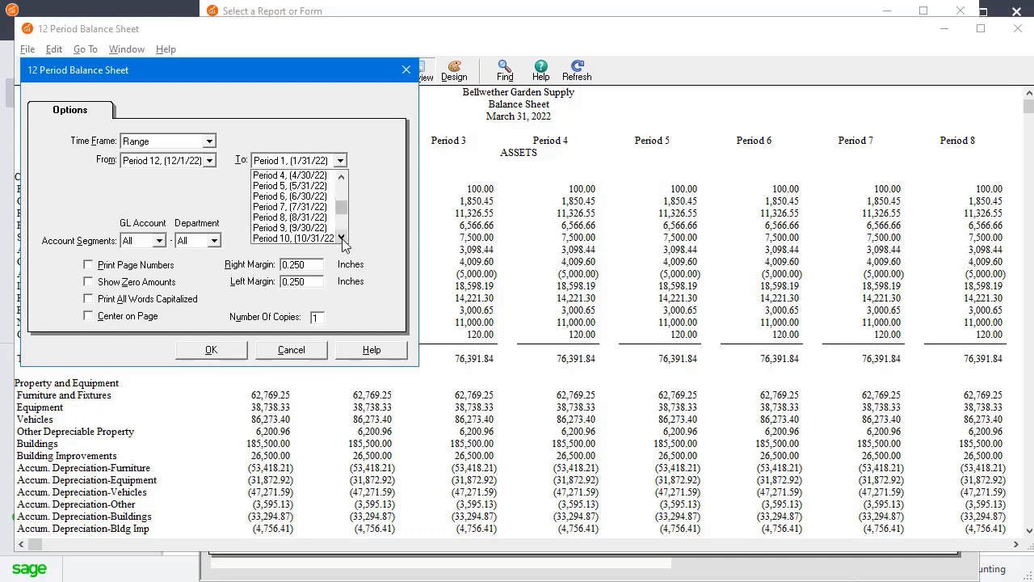
{"action": "left_click", "coordinate": [293, 238]}
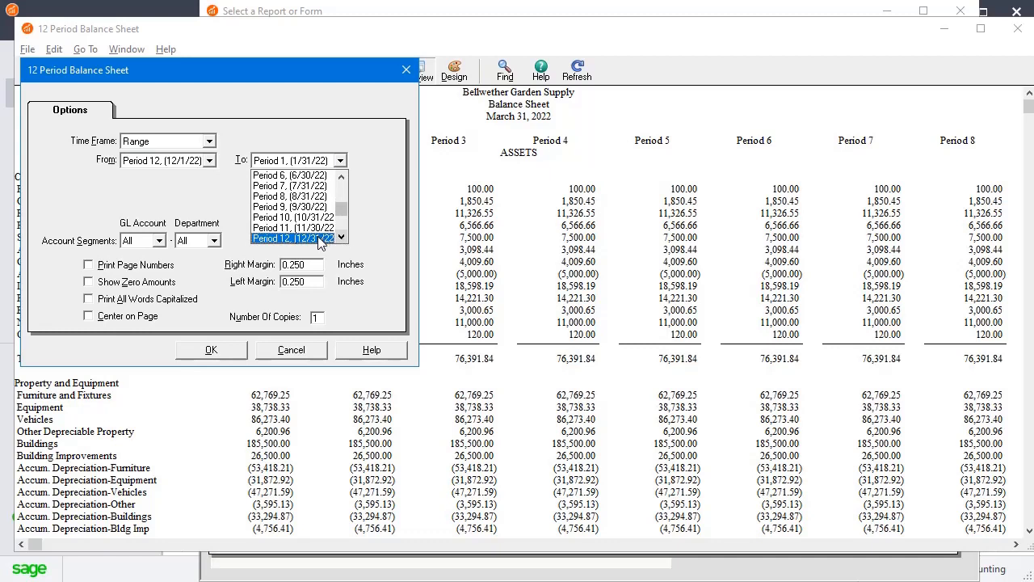
{"action": "left_click", "coordinate": [291, 238]}
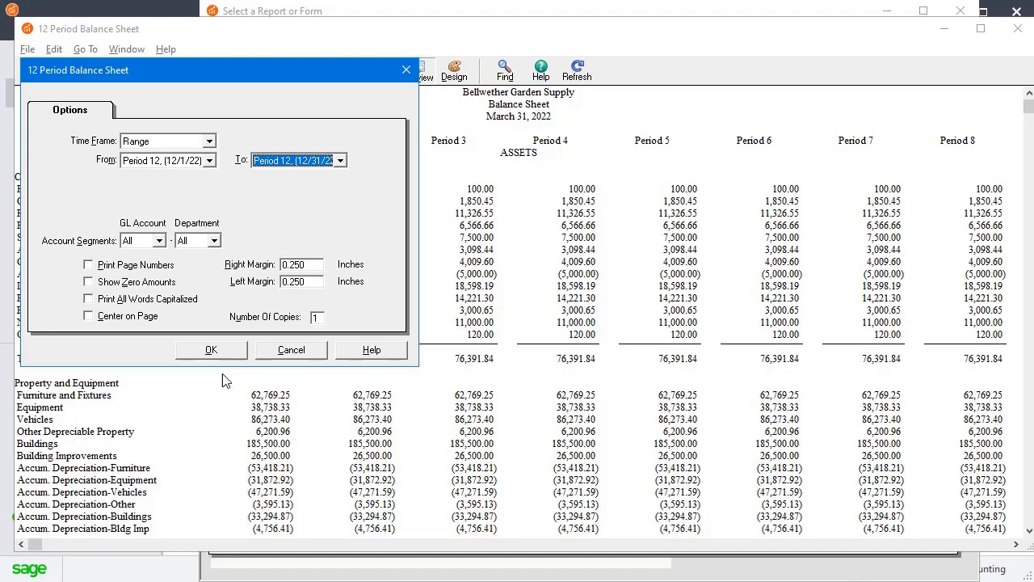
{"action": "left_click", "coordinate": [211, 350]}
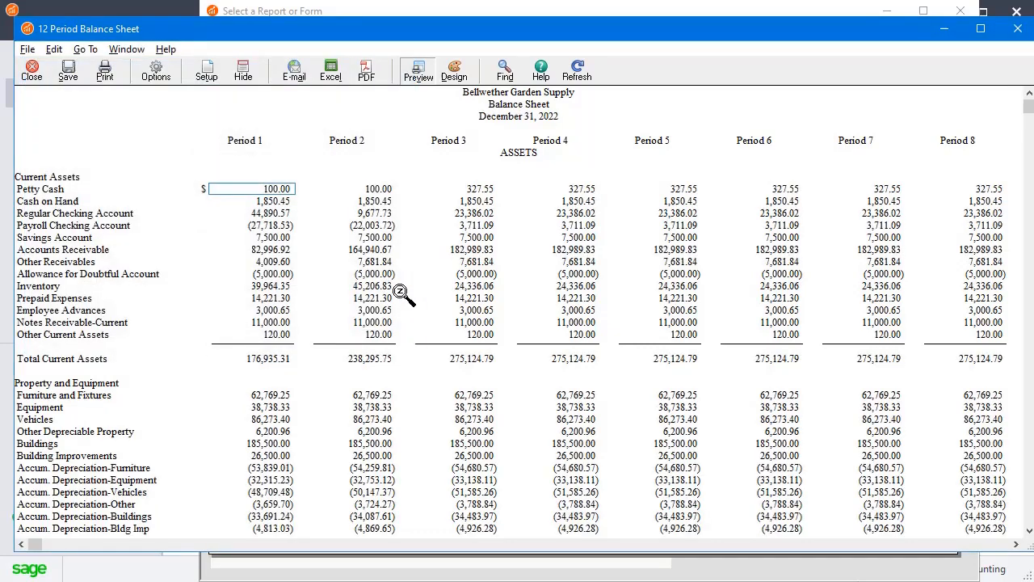
Step: Confirm the Period 12 range in Options, view later period columns, then reopen Options
{"action": "left_click", "coordinate": [156, 69]}
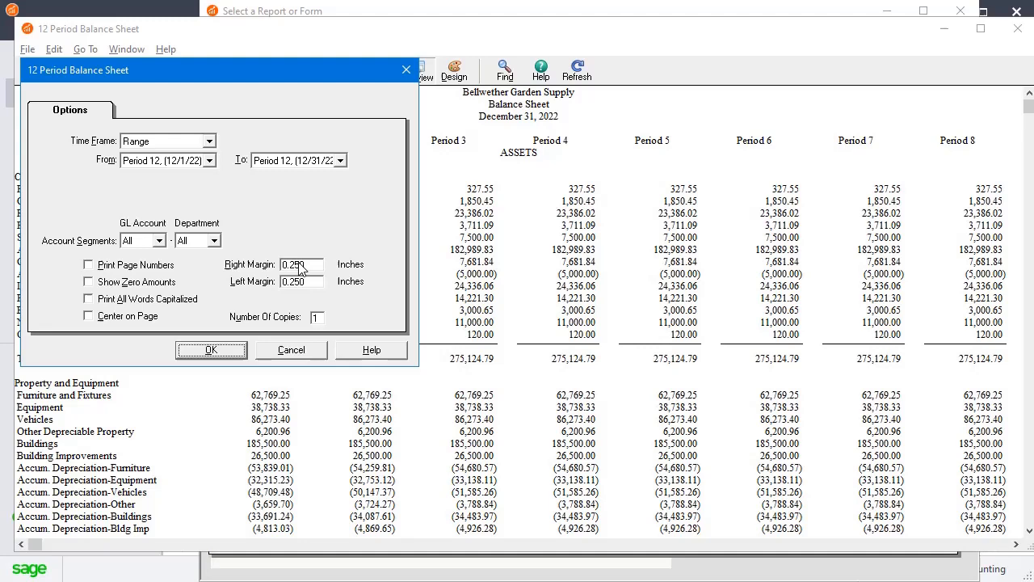
{"action": "left_click", "coordinate": [211, 350]}
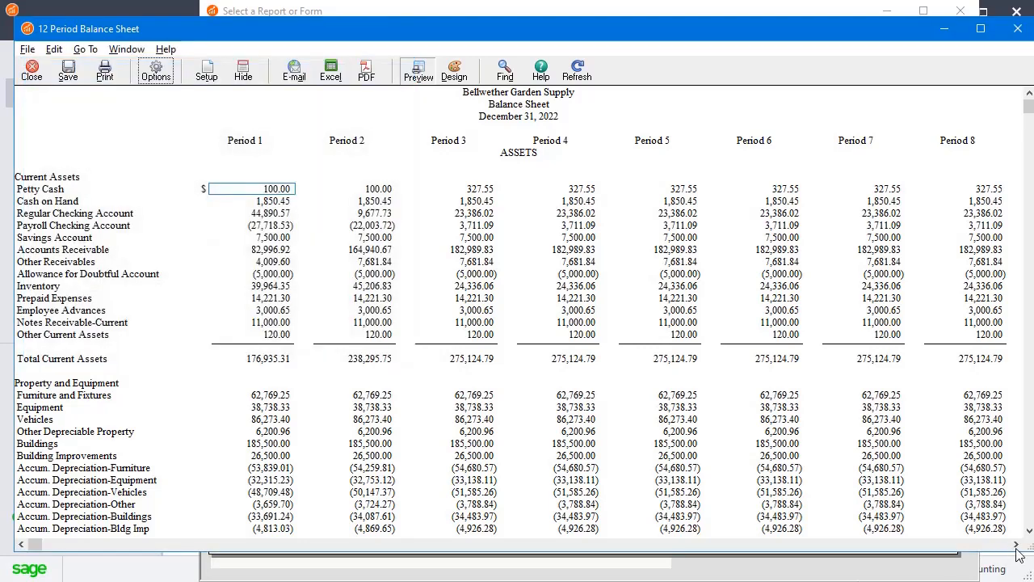
{"action": "left_click", "coordinate": [1013, 545]}
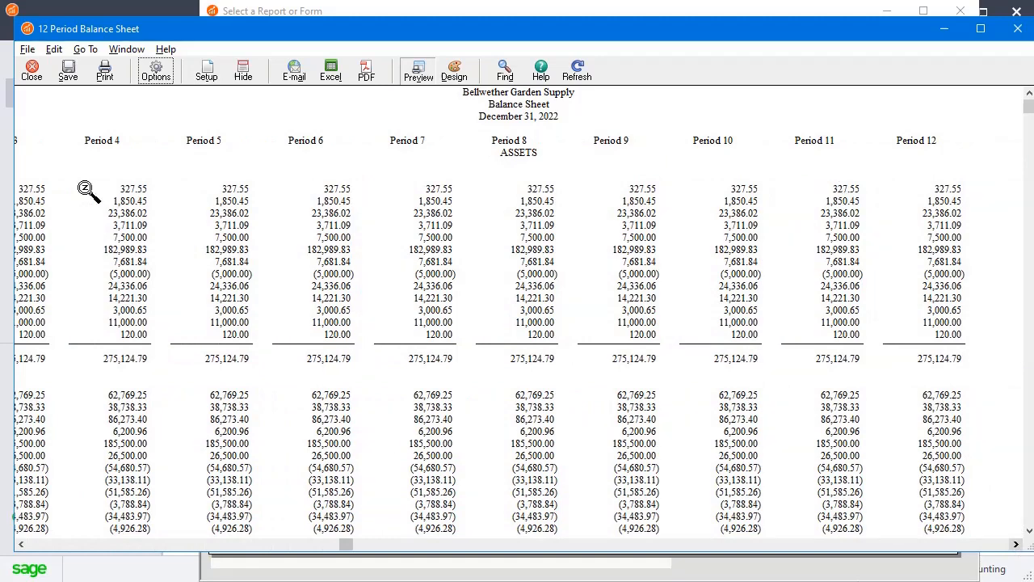
{"action": "mouse_move", "coordinate": [946, 183]}
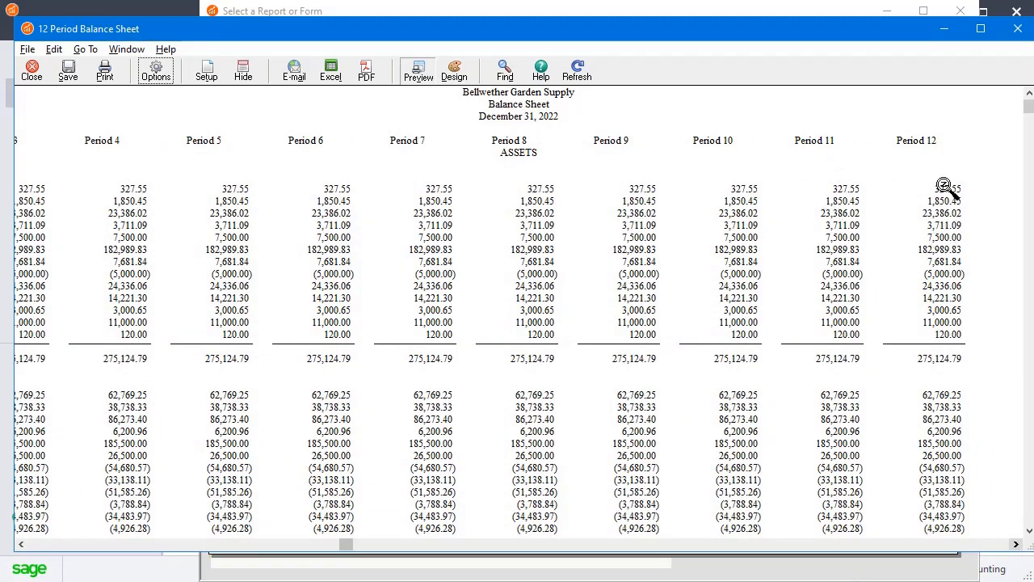
{"action": "mouse_move", "coordinate": [950, 193]}
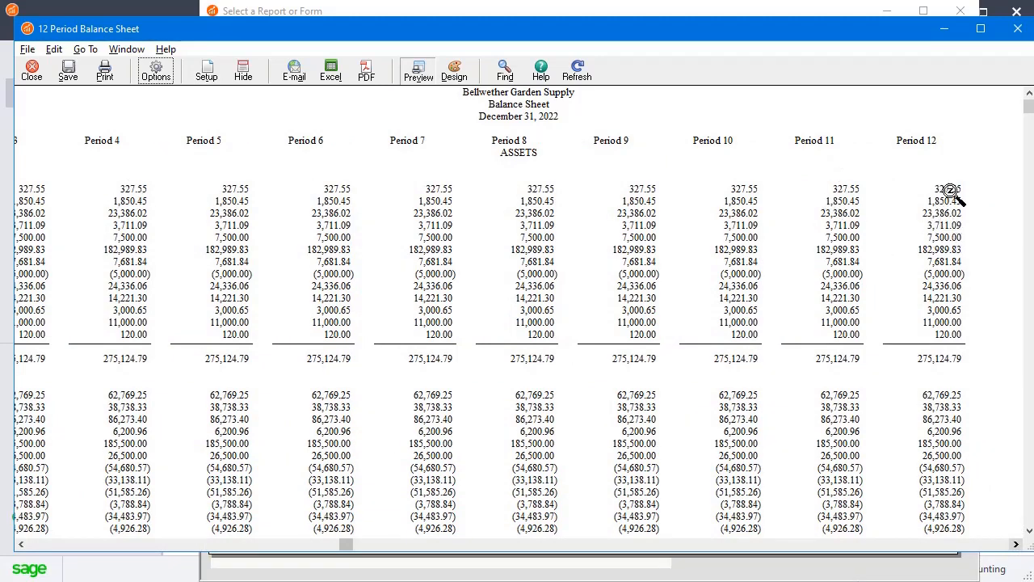
{"action": "mouse_move", "coordinate": [941, 494]}
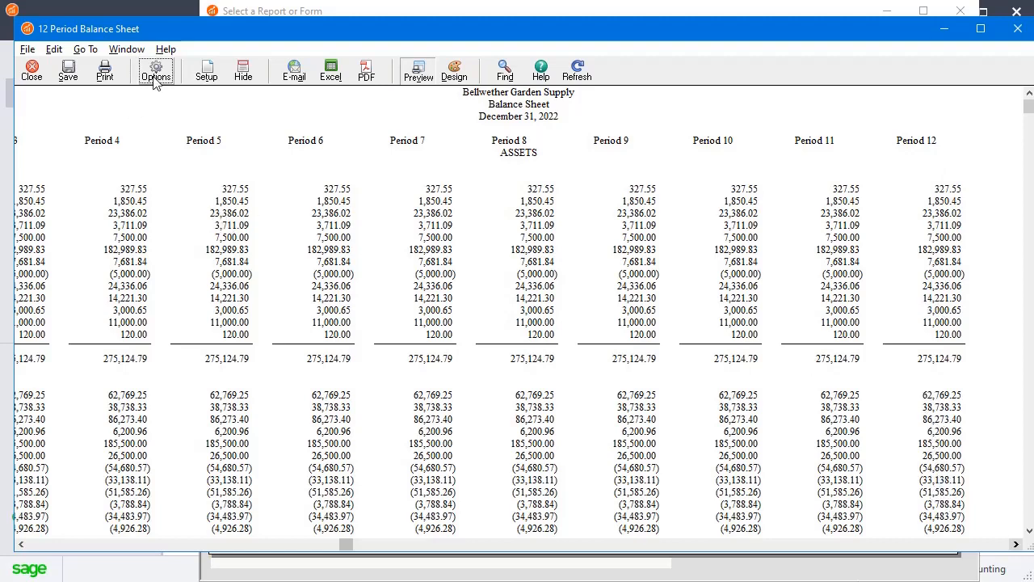
{"action": "left_click", "coordinate": [151, 69]}
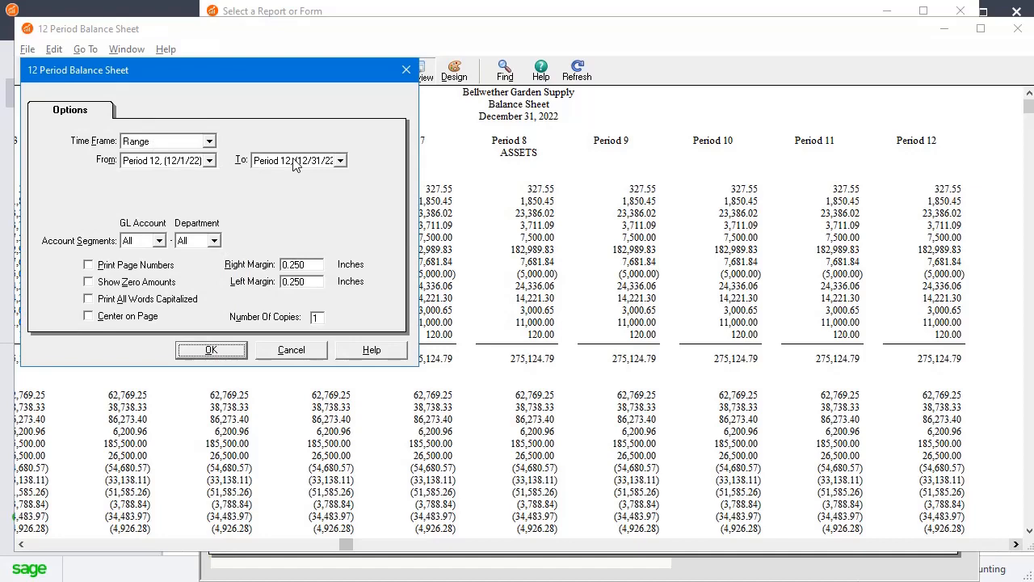
{"action": "mouse_move", "coordinate": [285, 167]}
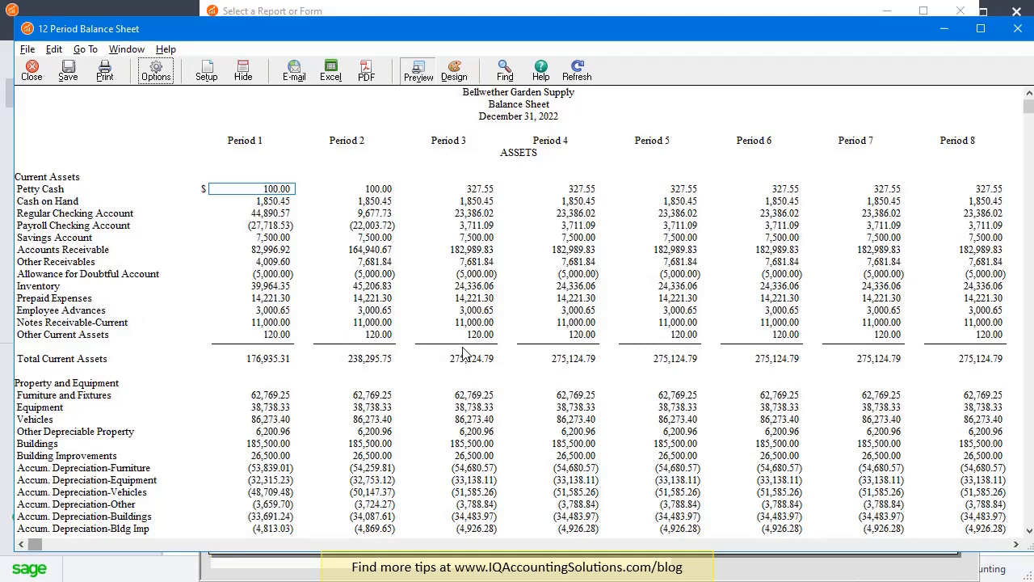
{"action": "mouse_move", "coordinate": [208, 159]}
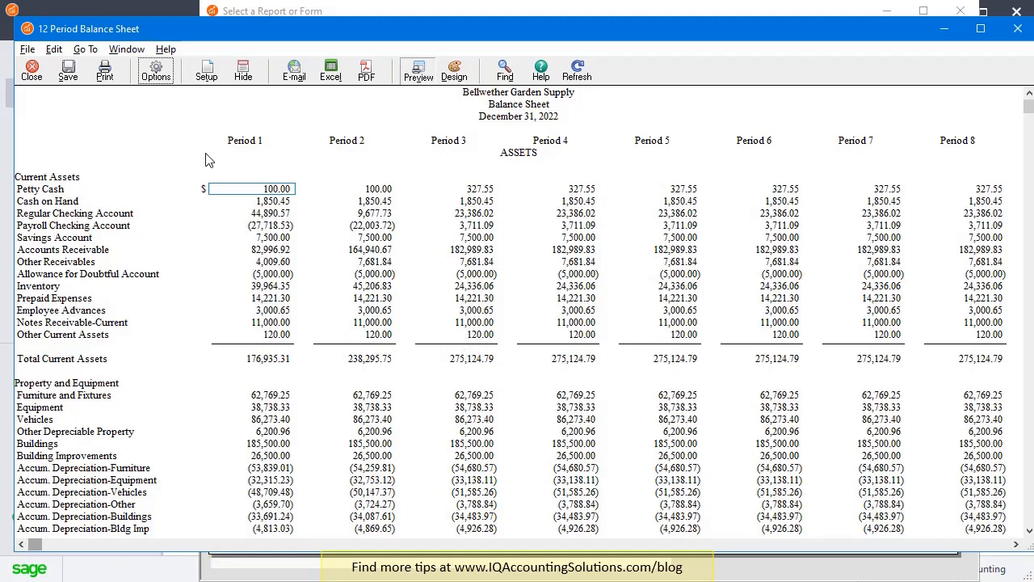
{"action": "mouse_move", "coordinate": [632, 265]}
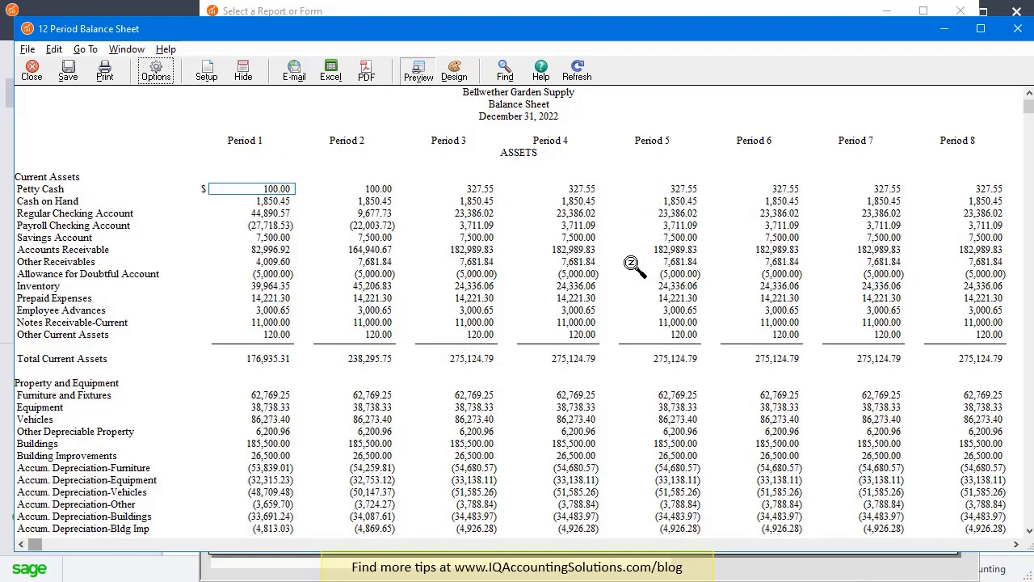